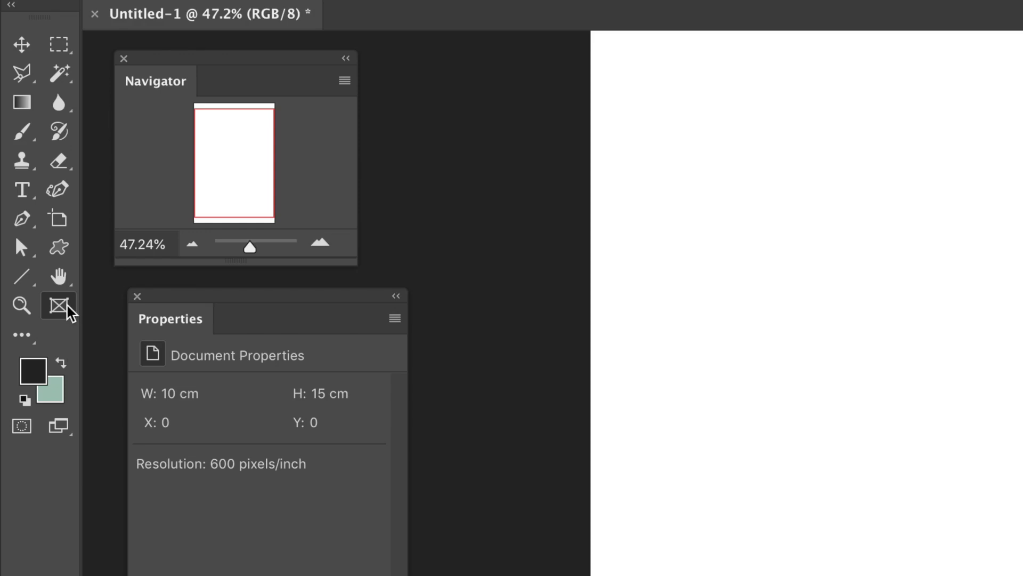
mouse_move(58, 305)
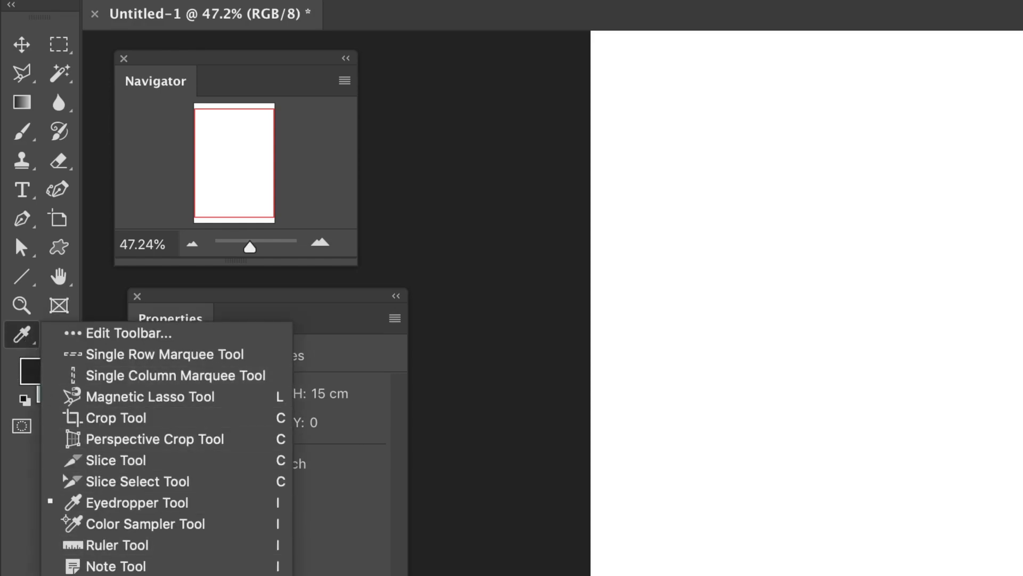
mouse_move(6, 454)
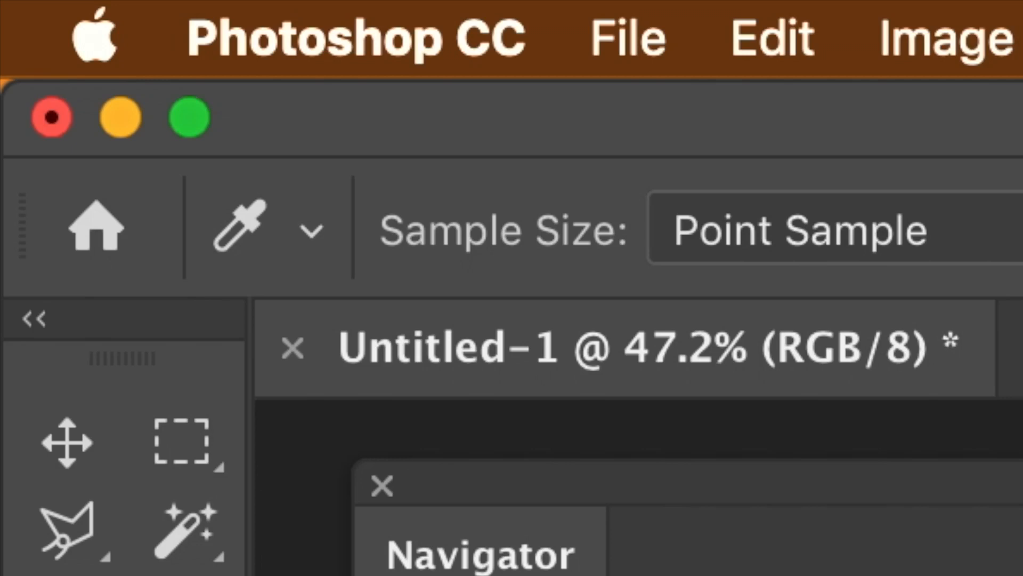
Draw an elliptical frame, then select and delete it, keeping the rectangular frame
click(512, 226)
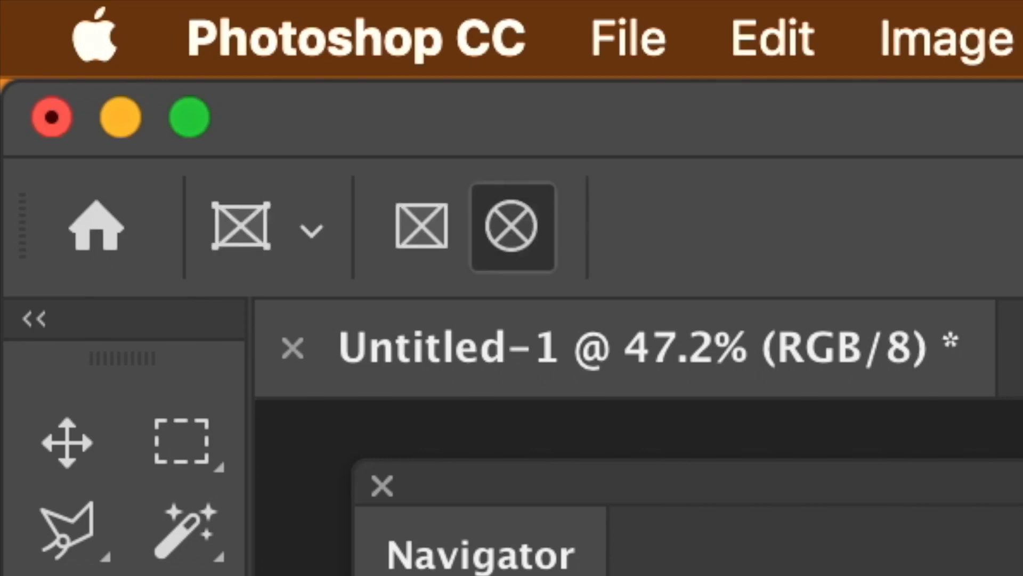
mouse_move(307, 209)
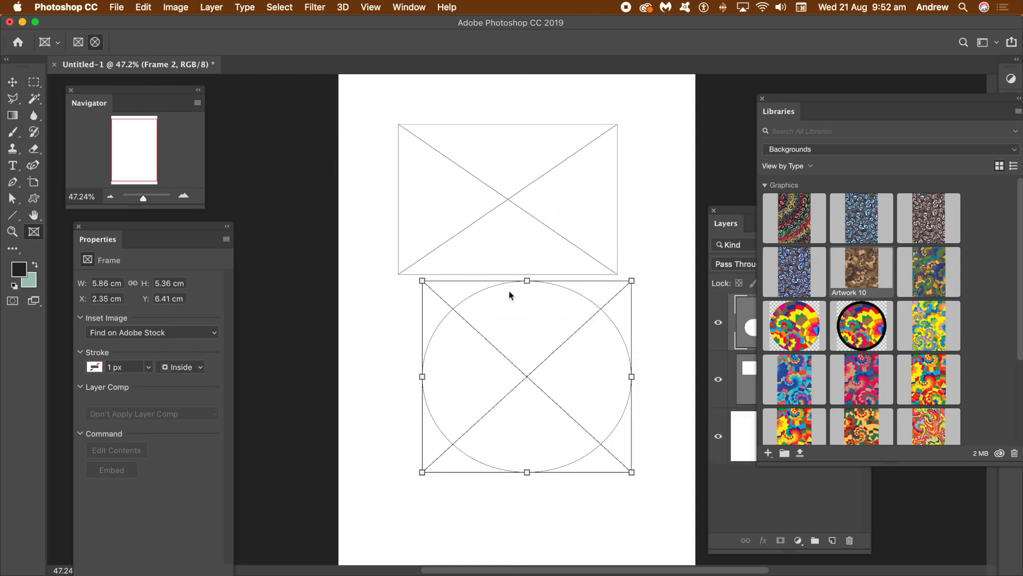
click(11, 81)
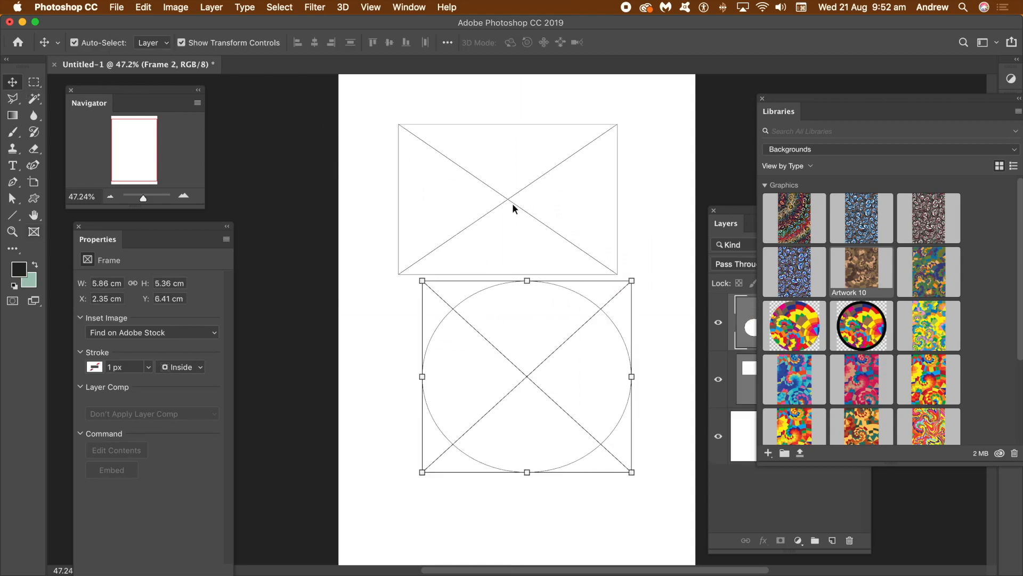
click(508, 199)
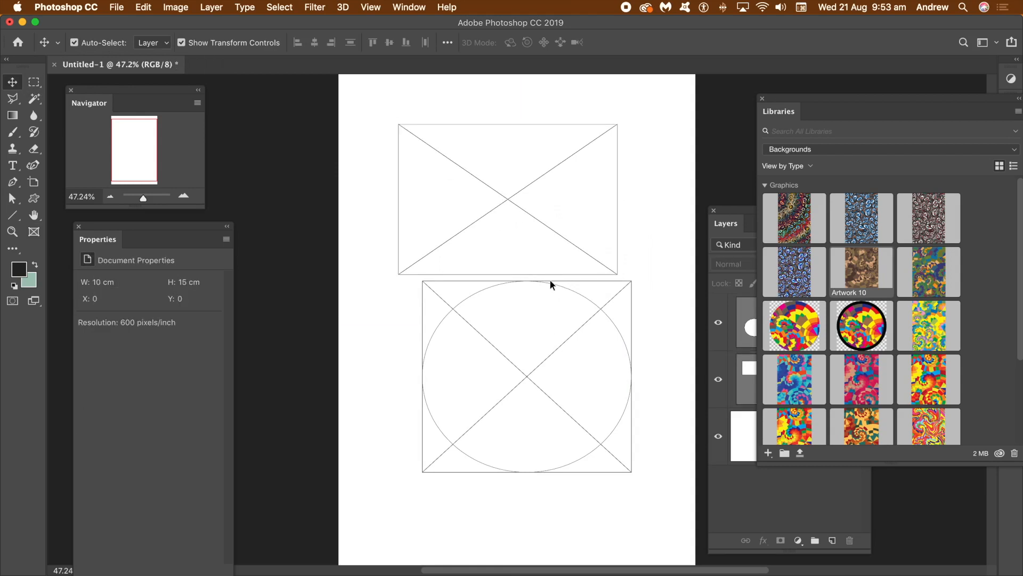
click(507, 198)
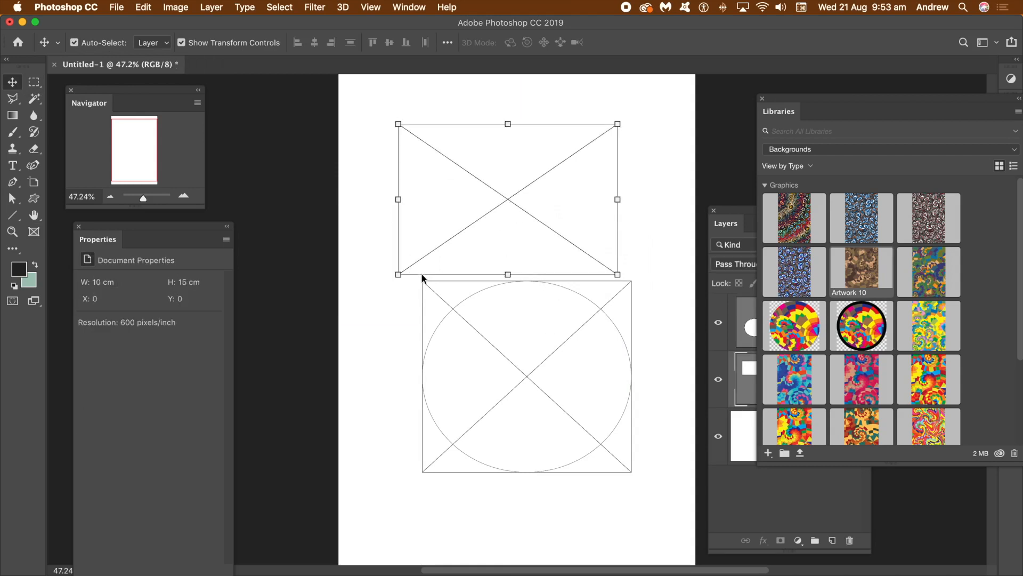
click(452, 310)
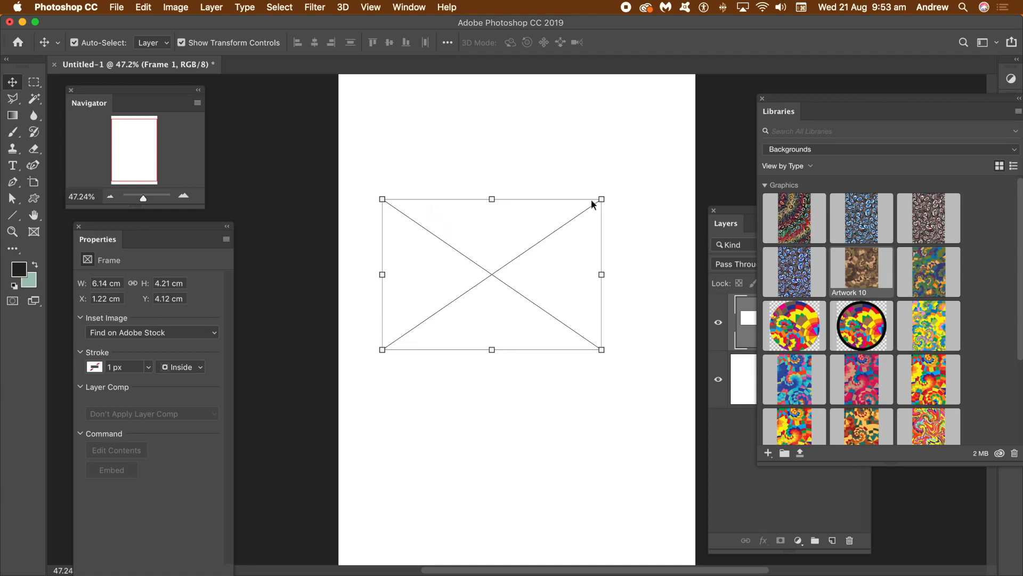
Place Distorted-warped-noise.psd into the document as an embedded smart object
click(116, 7)
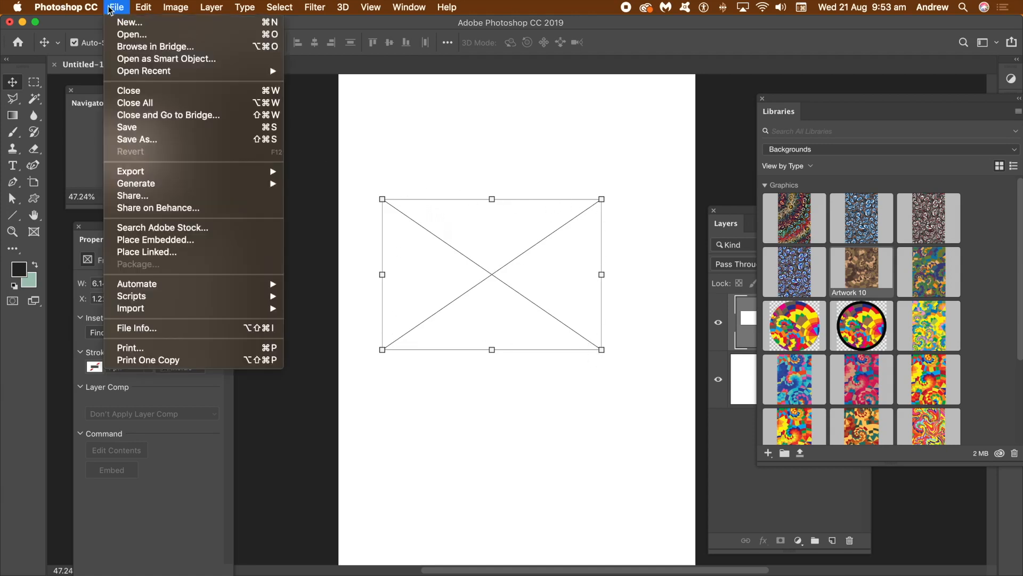
mouse_move(155, 240)
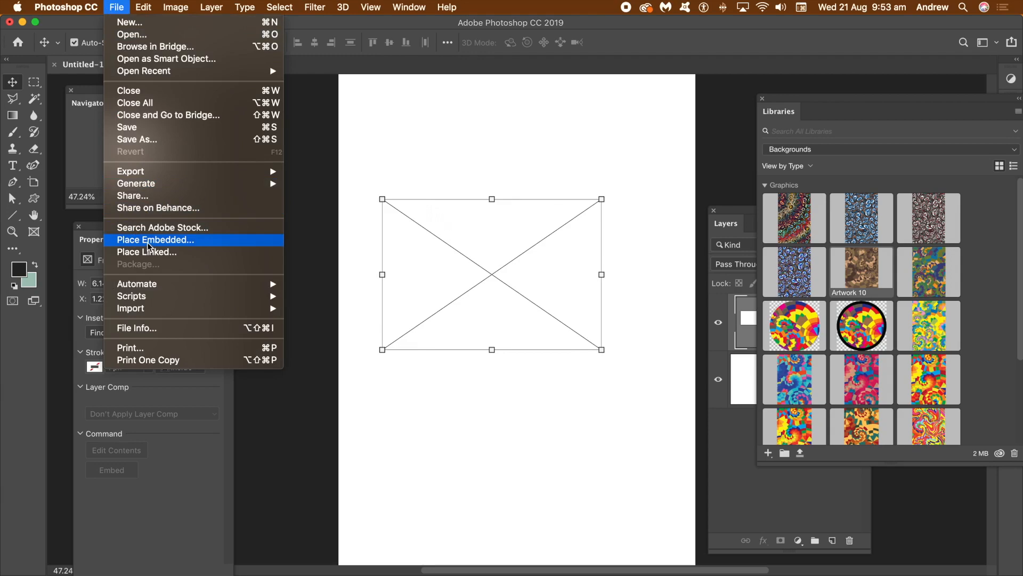
click(155, 239)
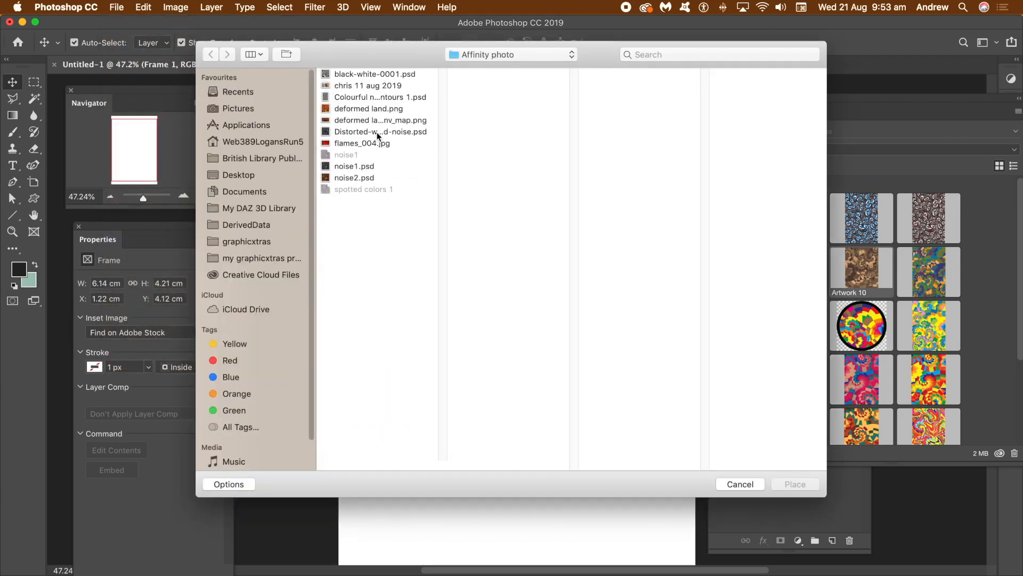
click(381, 131)
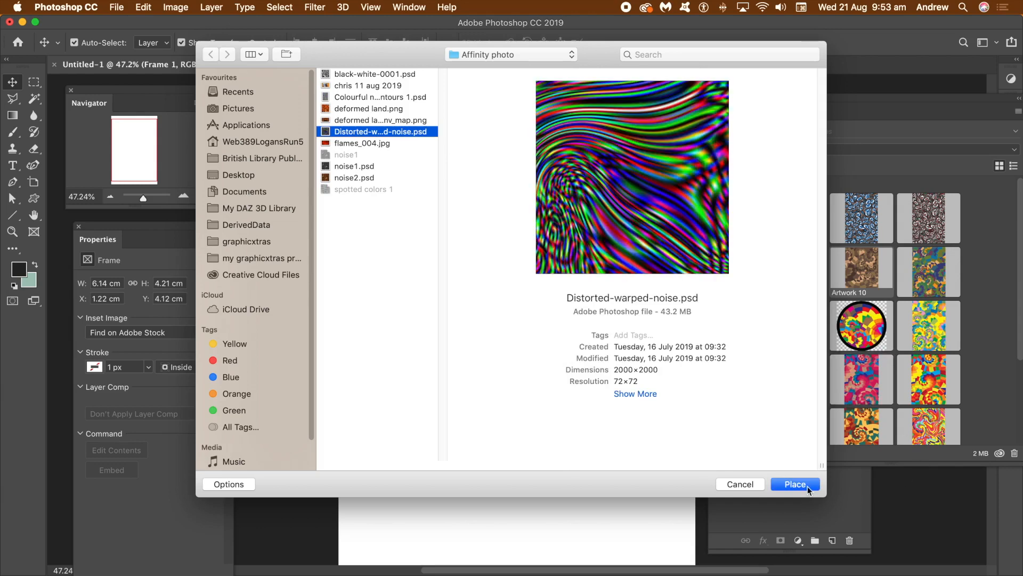
click(795, 483)
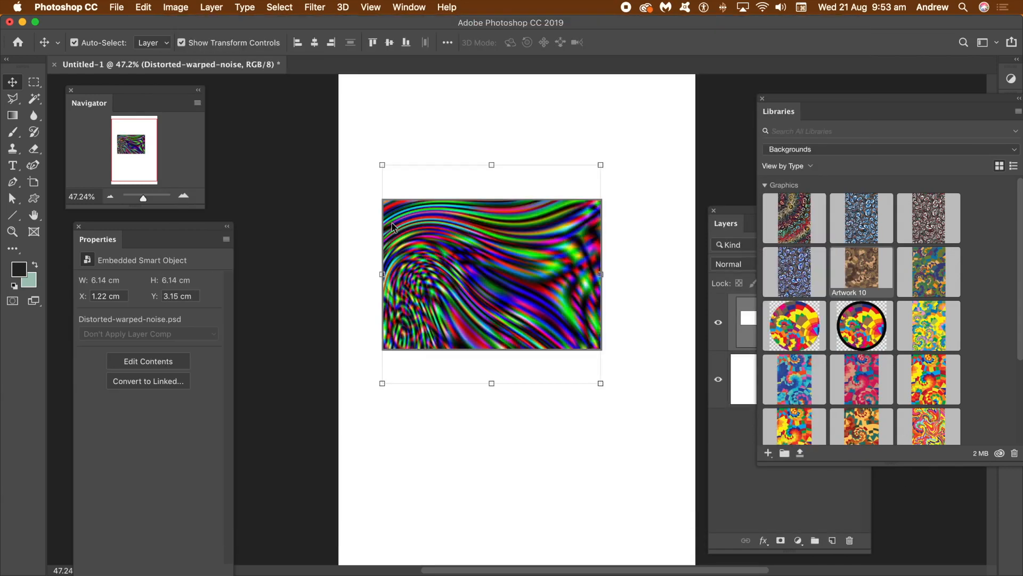
mouse_move(600, 383)
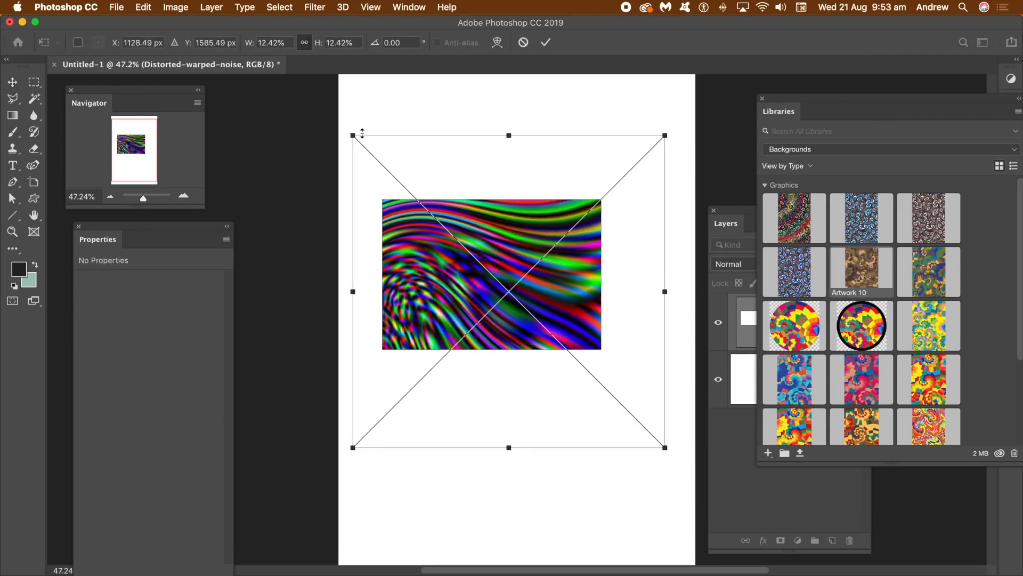
mouse_move(438, 236)
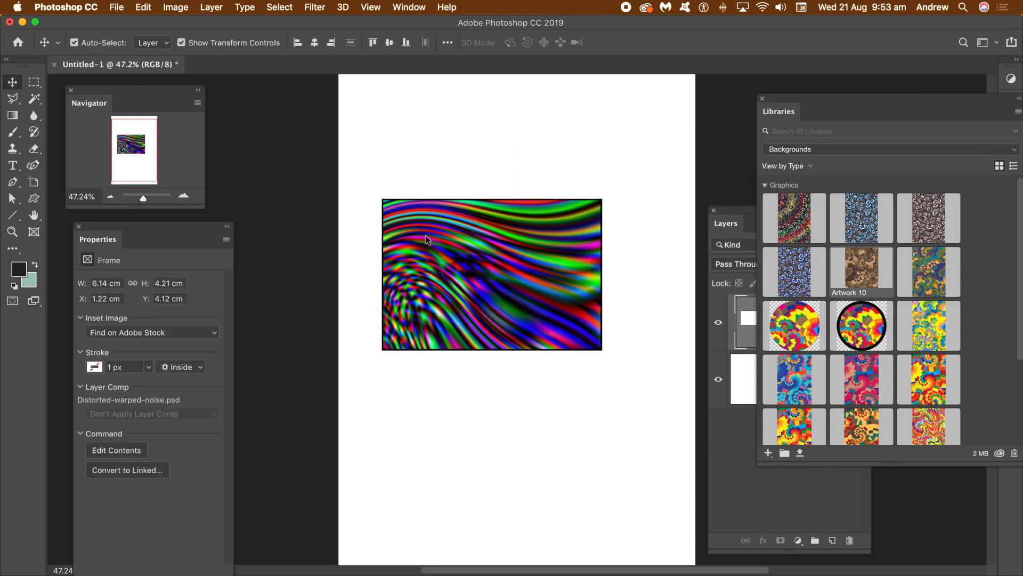
Select the Distorted-warped-noise Frame holding the placed image
click(491, 274)
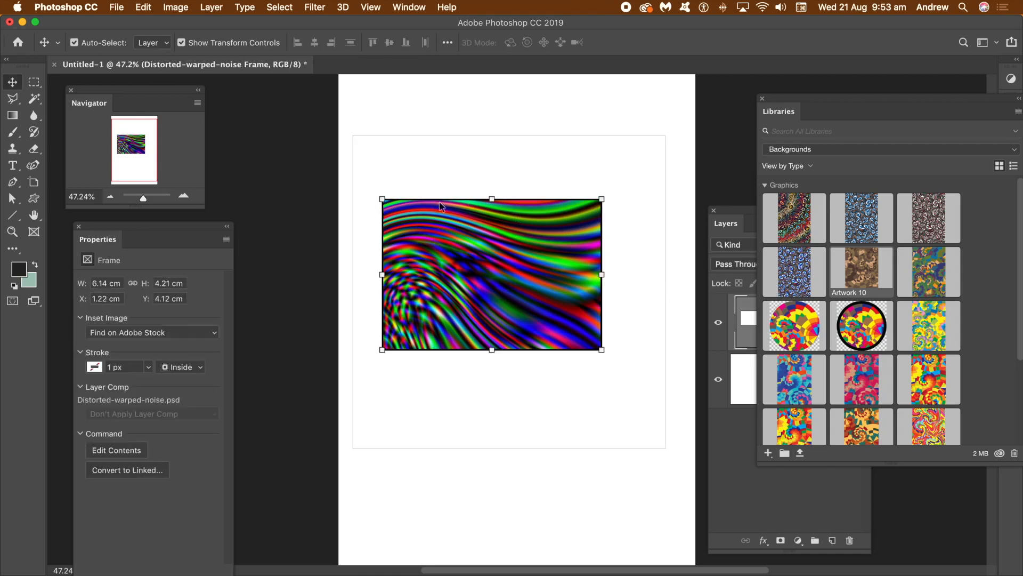
mouse_move(467, 235)
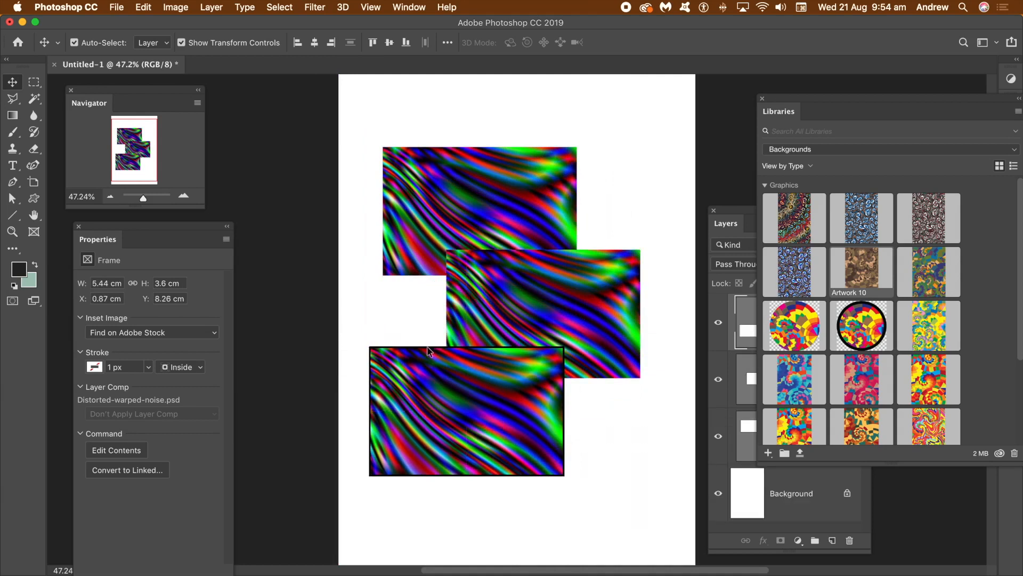
Position the middle and lower noise frames and adjust the image inside the top frame
click(466, 410)
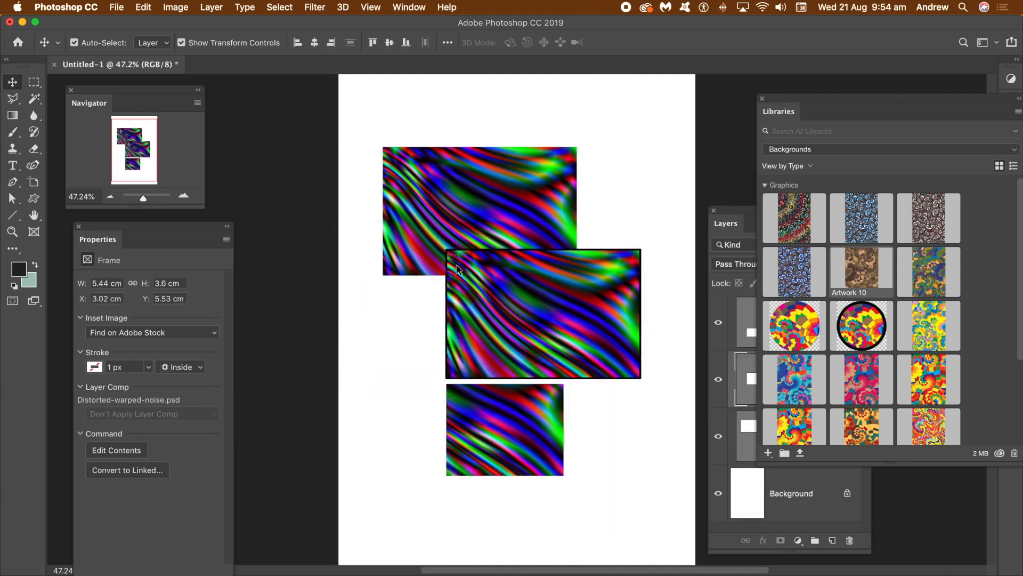
click(542, 314)
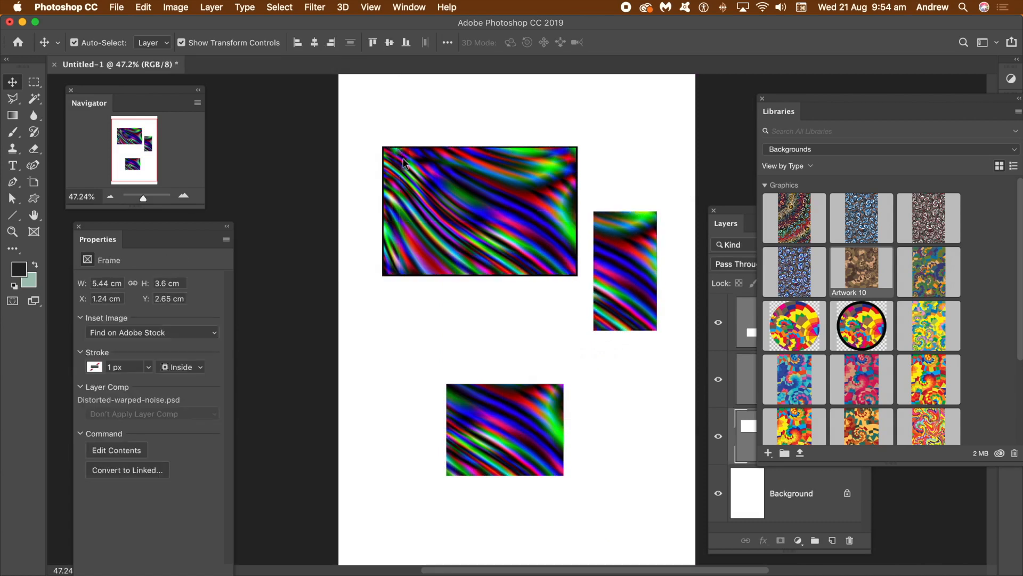
click(480, 211)
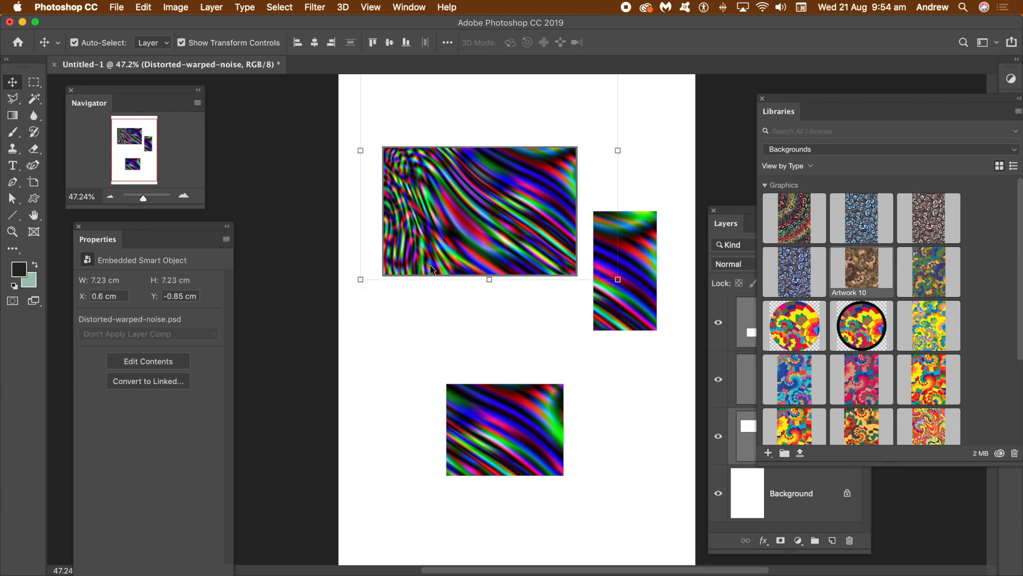
mouse_move(495, 279)
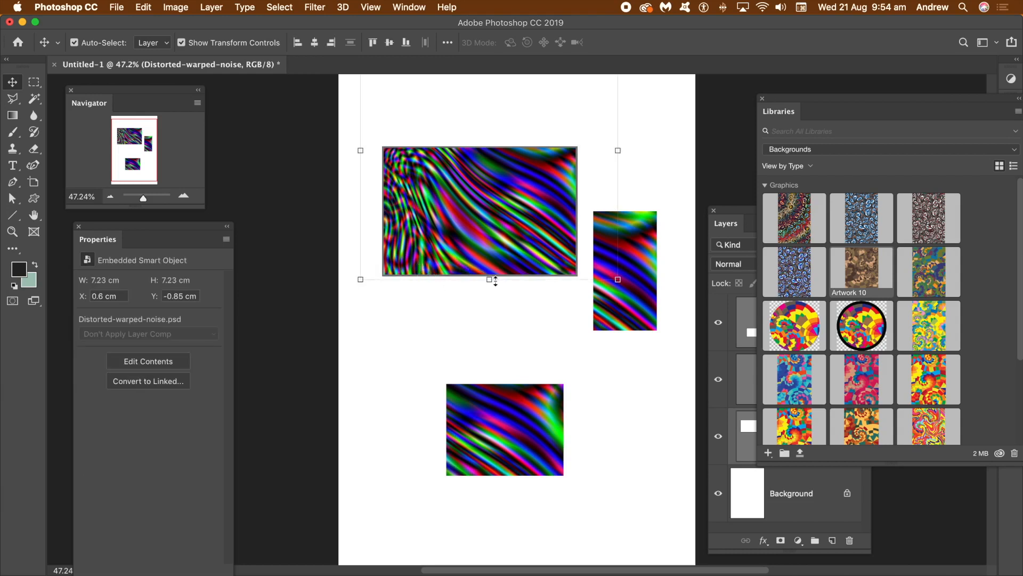
click(504, 428)
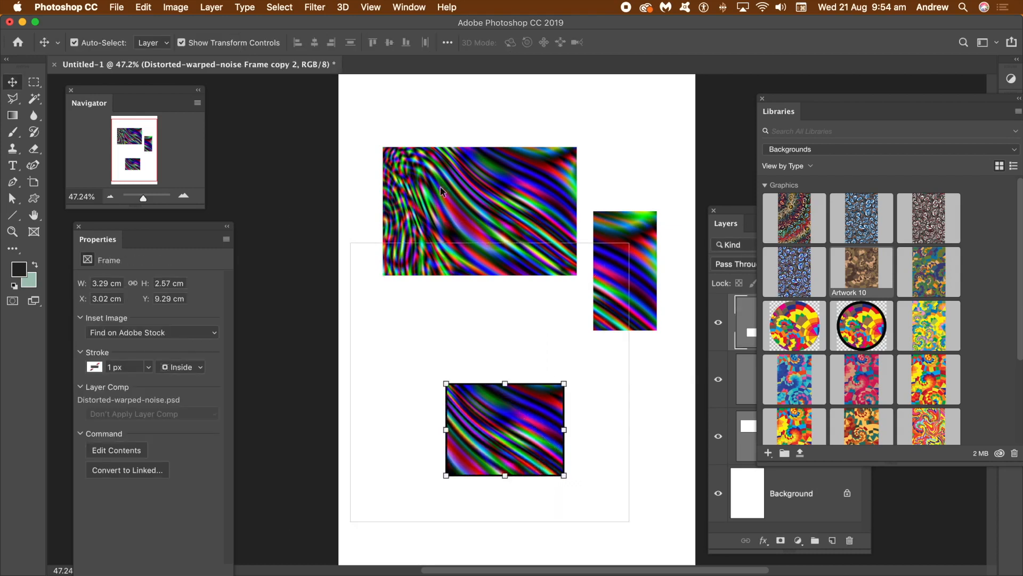
mouse_move(444, 240)
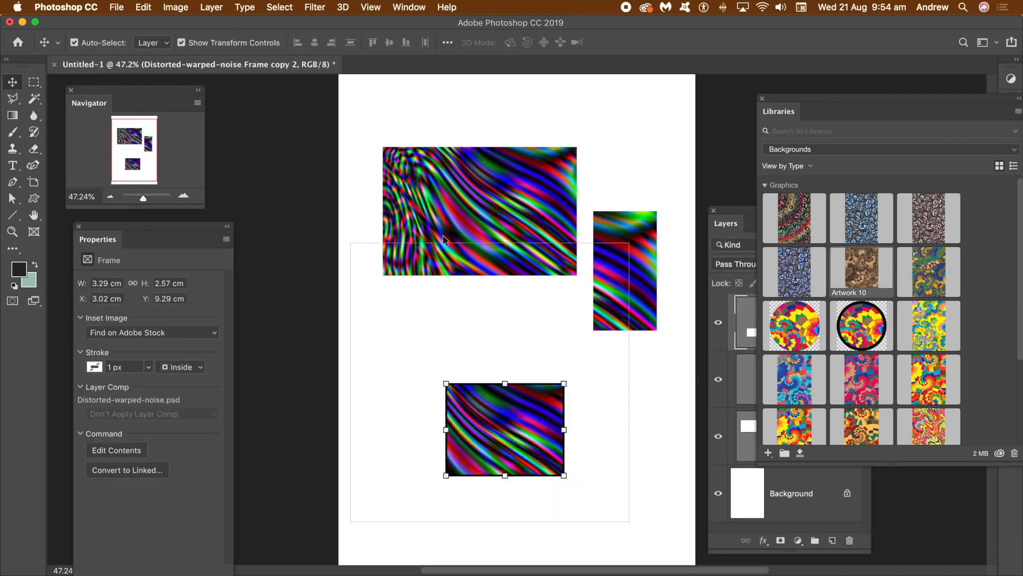
mouse_move(558, 380)
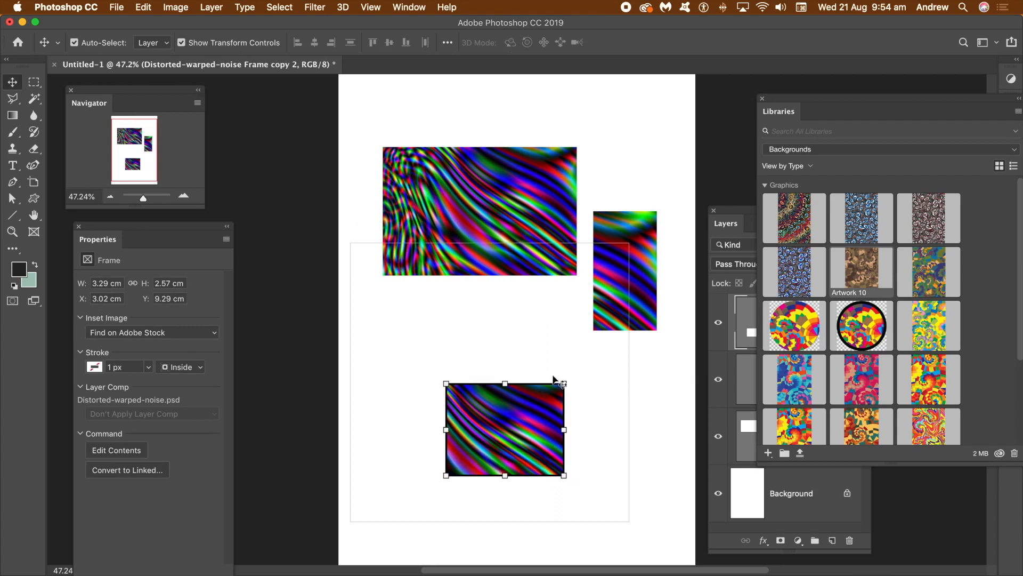
mouse_move(794, 324)
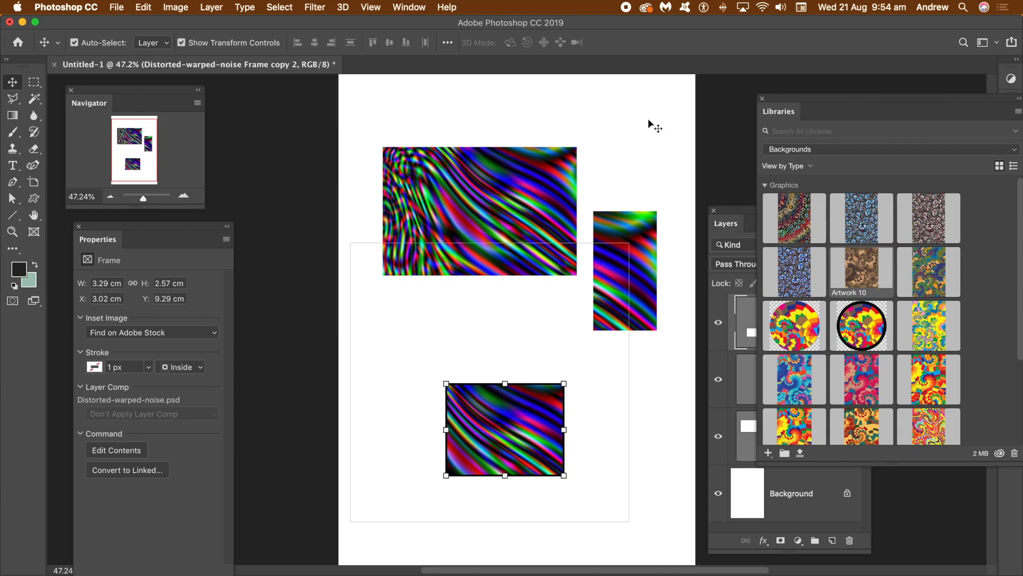
Fill the small lower frame with the Artwork 8 graphic from Libraries
click(409, 7)
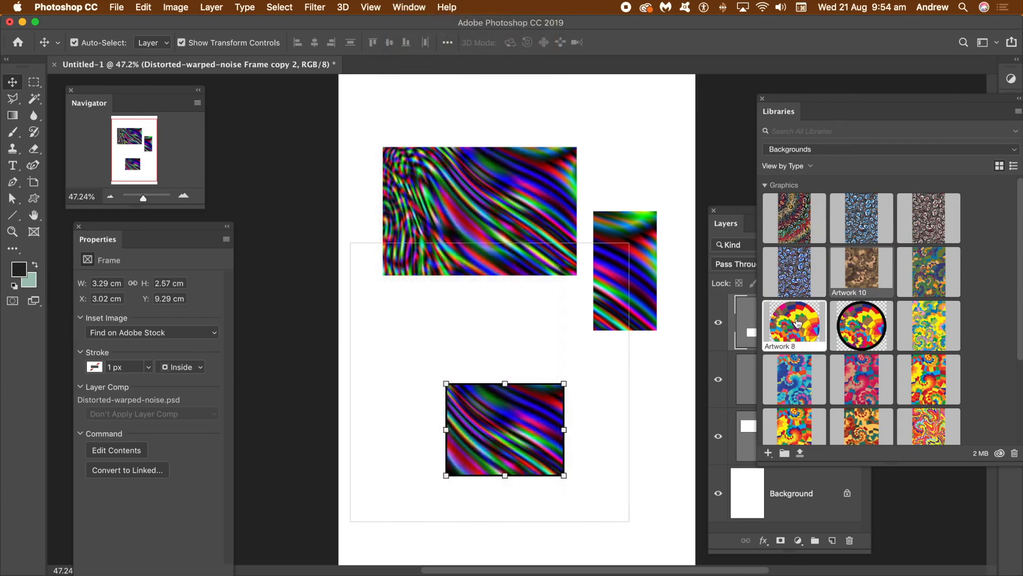
double_click(794, 325)
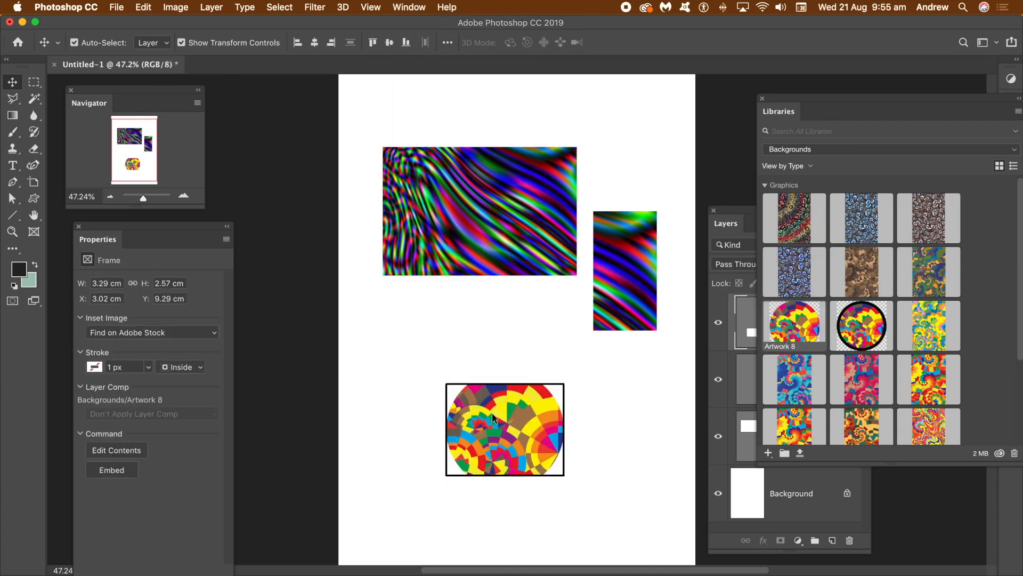
click(505, 428)
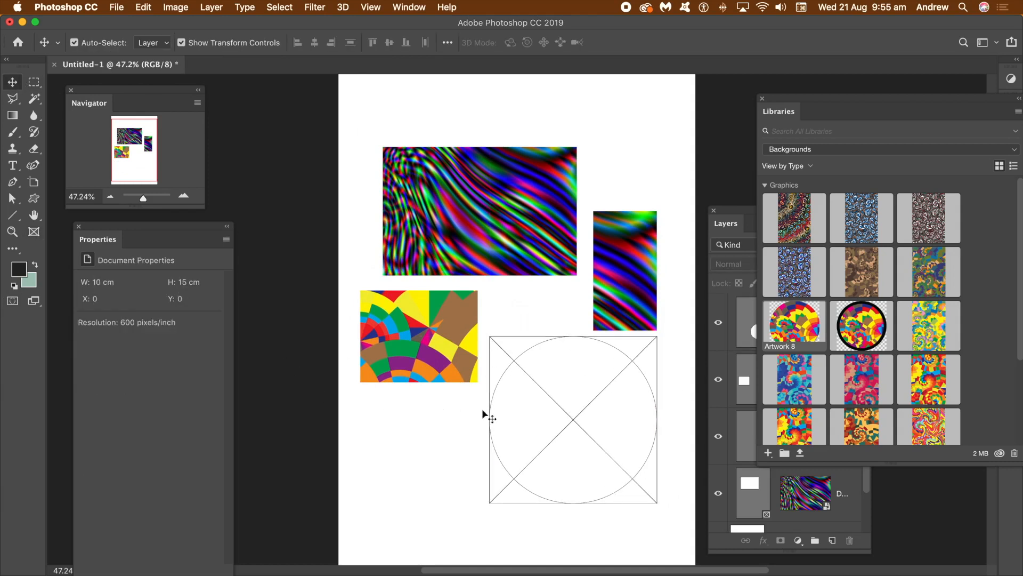
Open the File menu to start placing an image into the circular frame
click(116, 7)
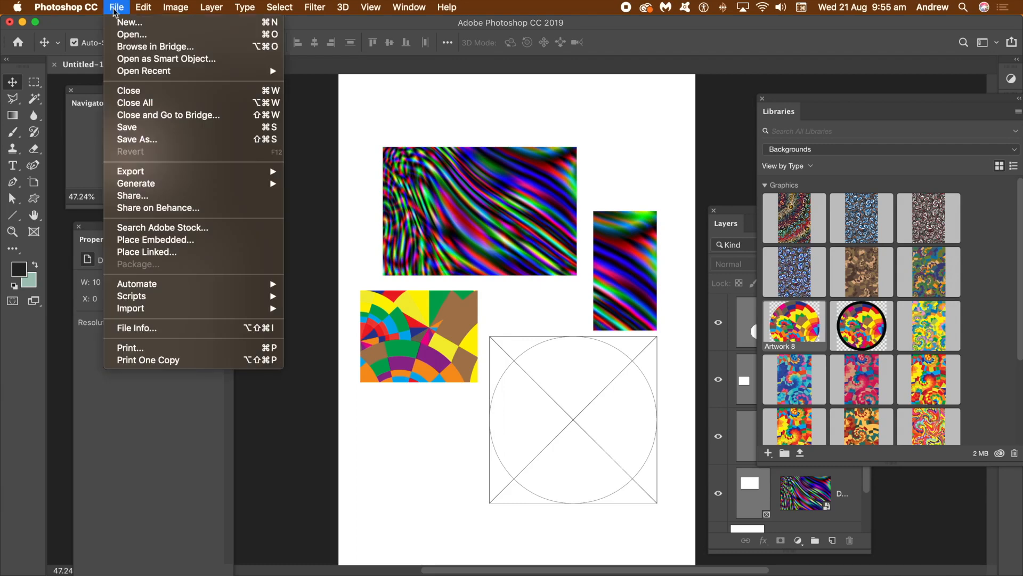
Place noise1.psd as an embedded image inside the circular frame
click(154, 239)
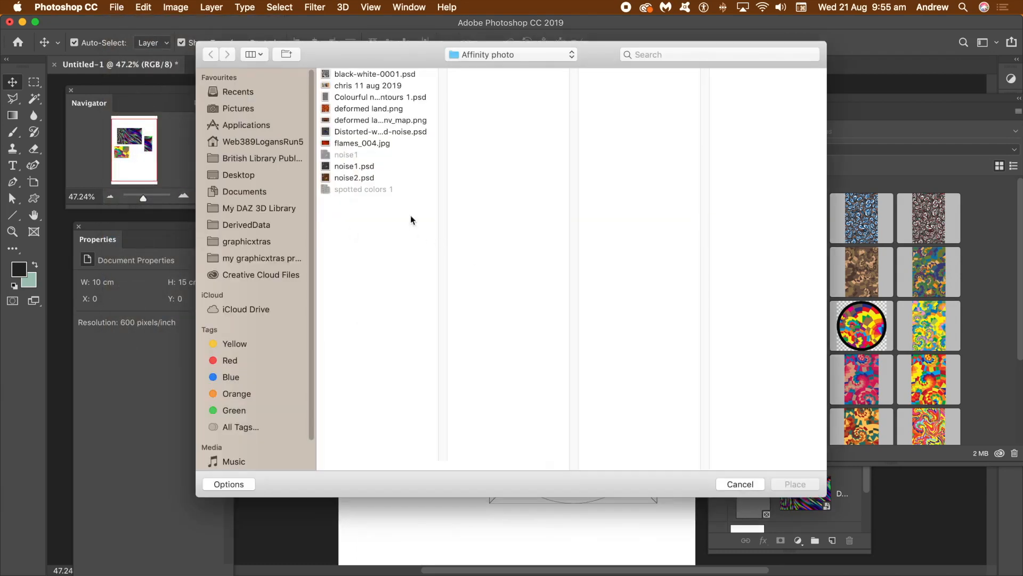
click(354, 166)
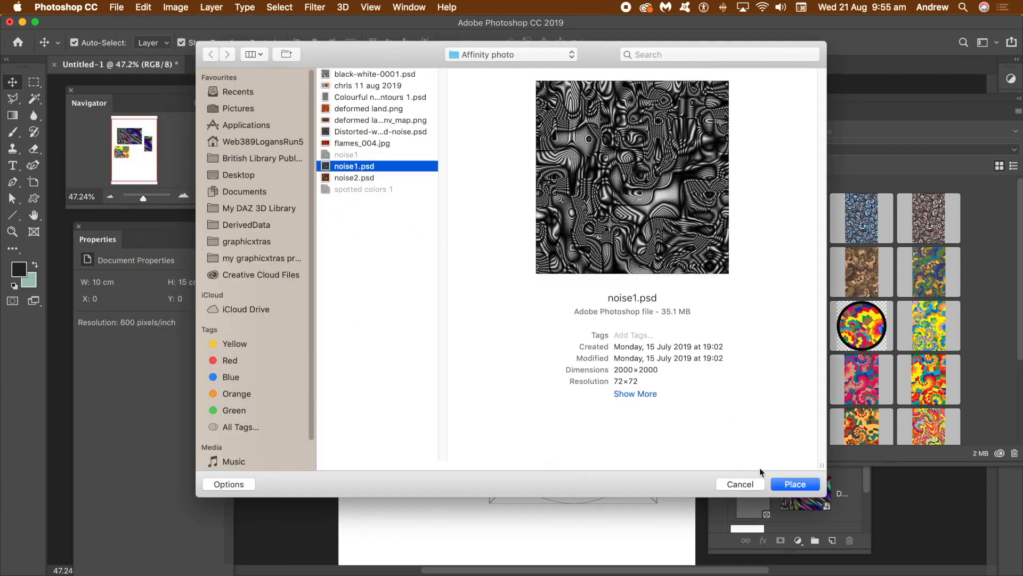
click(794, 483)
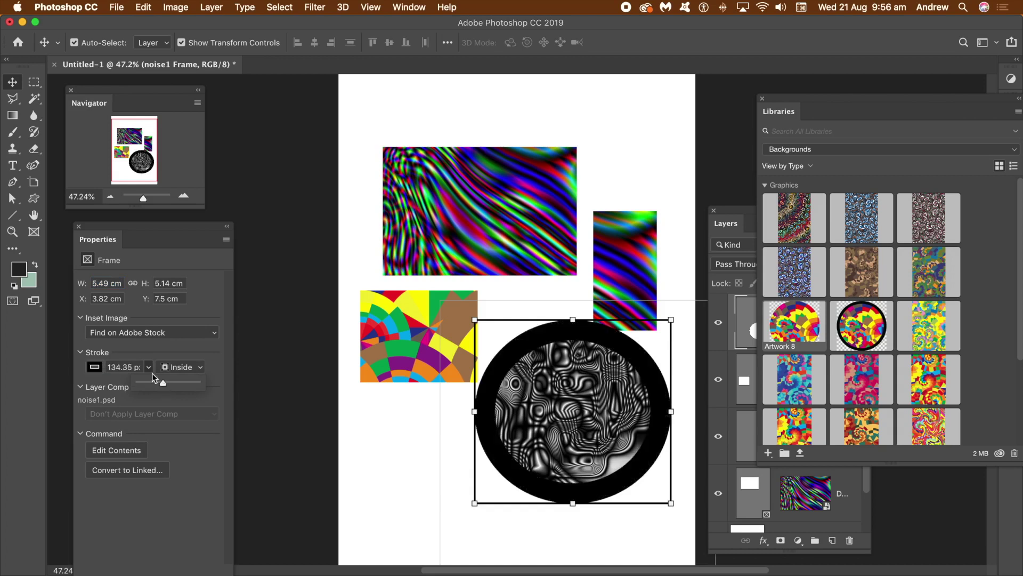
Try gradient and pattern fills for the frame border, settling on a copper gradient
click(93, 367)
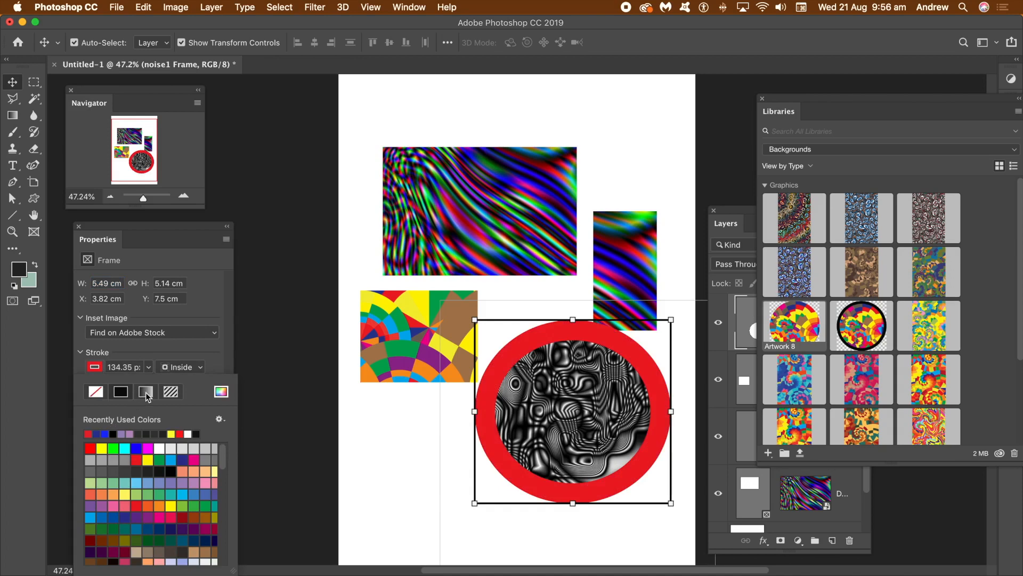
click(171, 390)
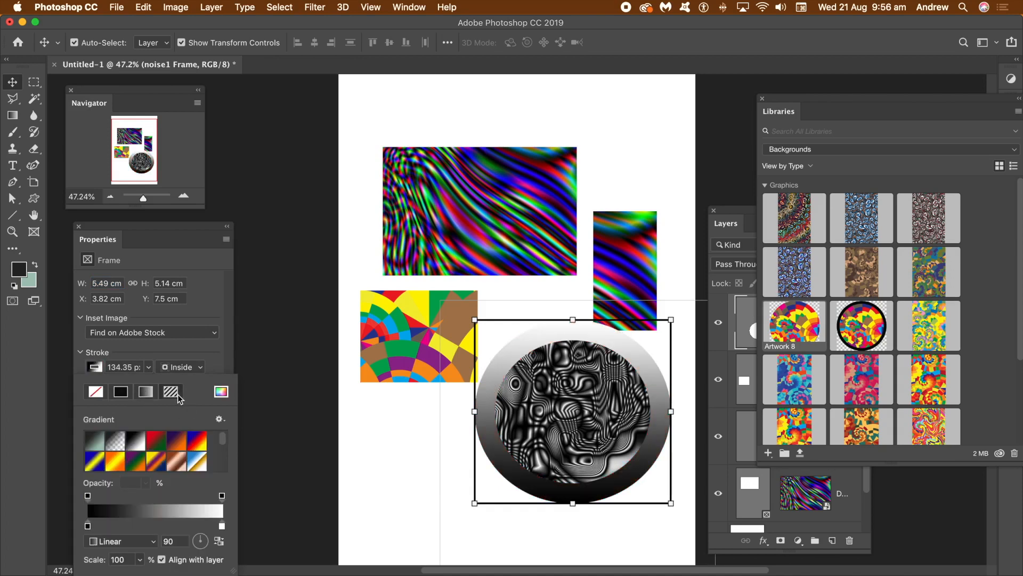
click(171, 392)
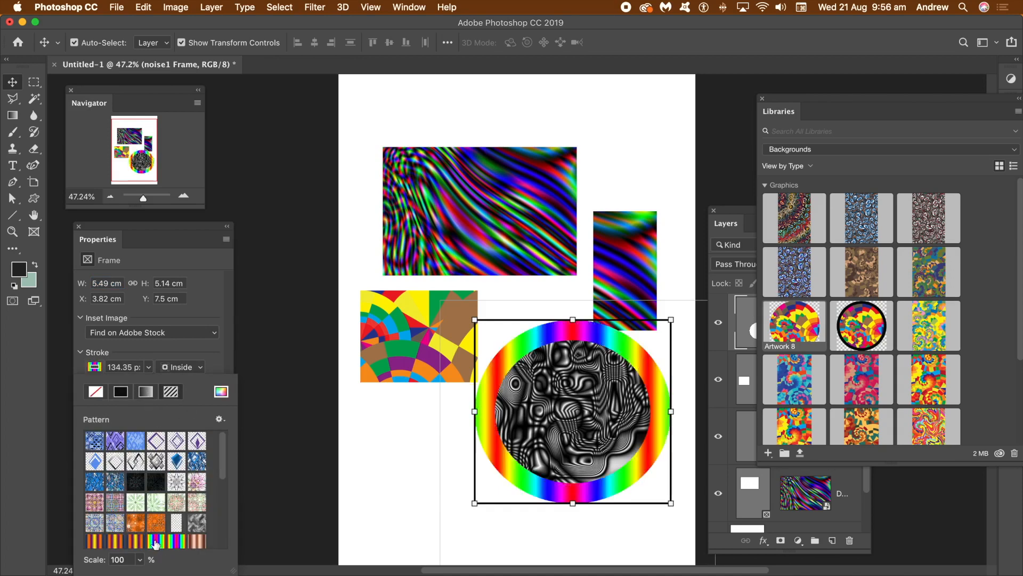
click(146, 392)
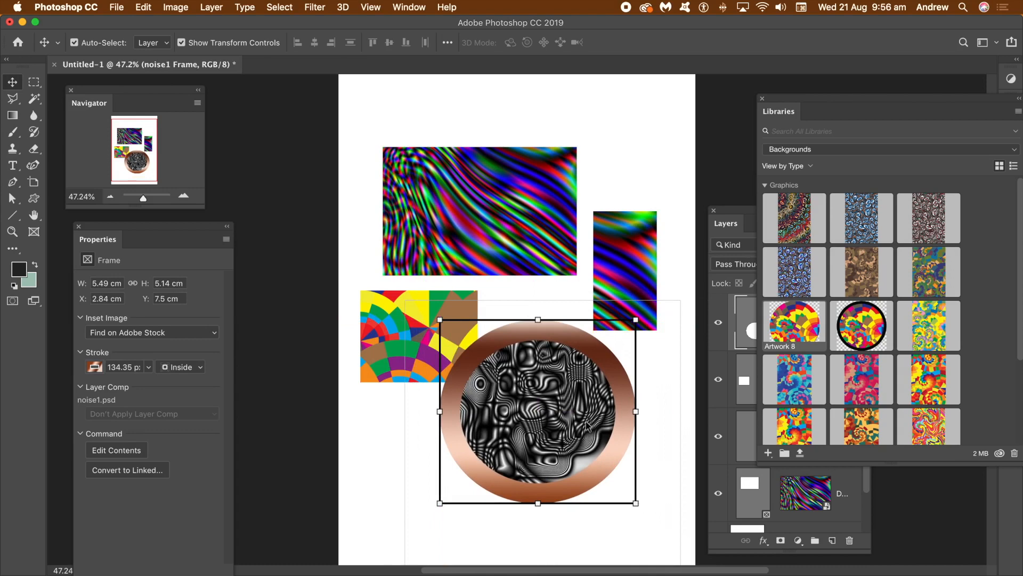
mouse_move(231, 16)
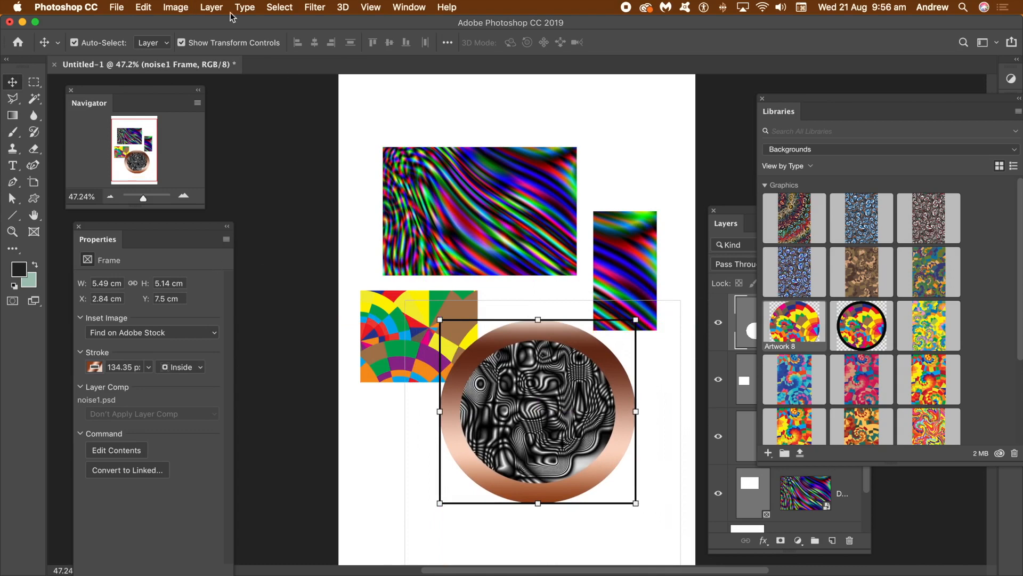
Convert the copper-bordered noise1 frame into a smart object
click(211, 7)
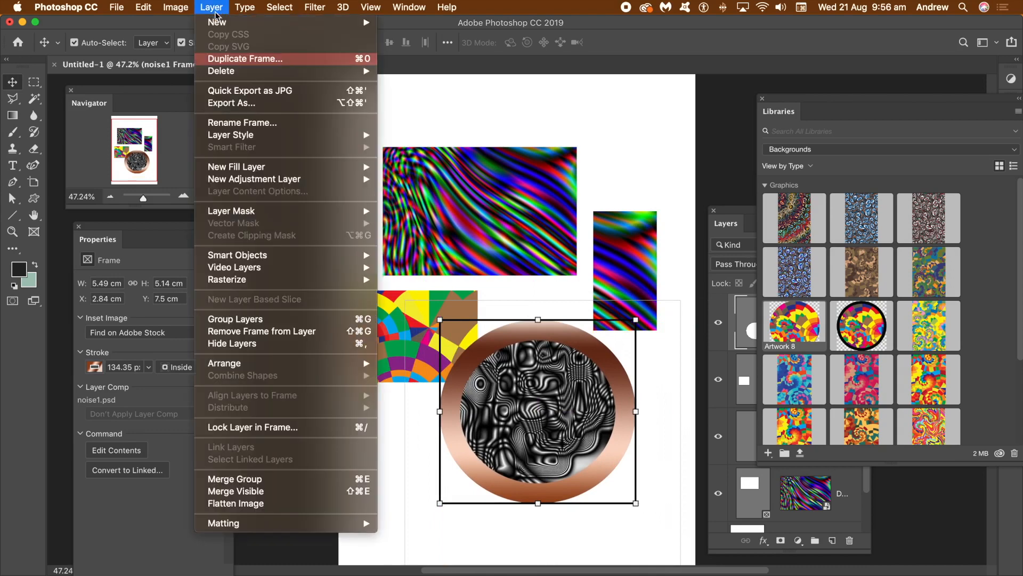
mouse_move(238, 255)
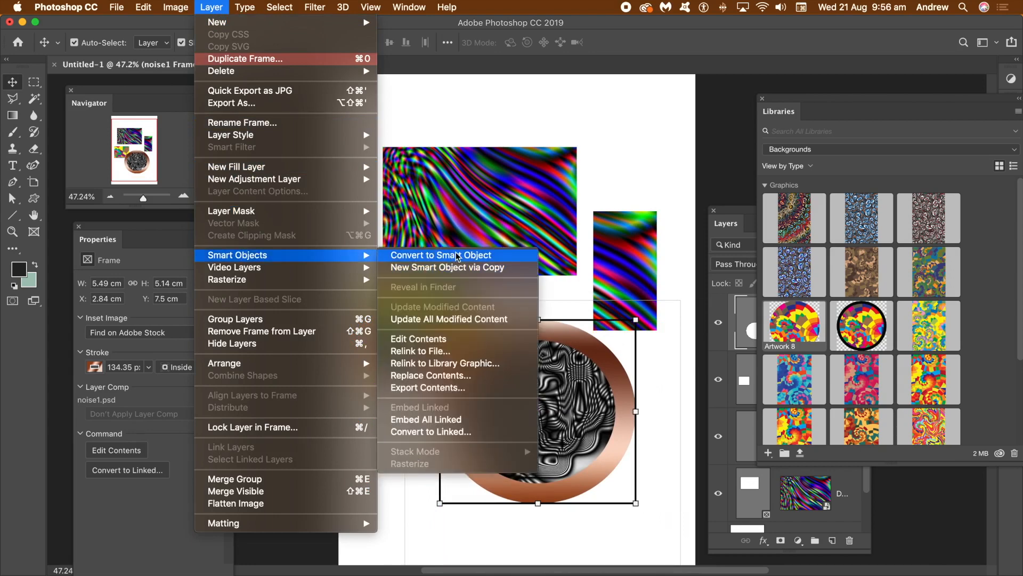
click(441, 255)
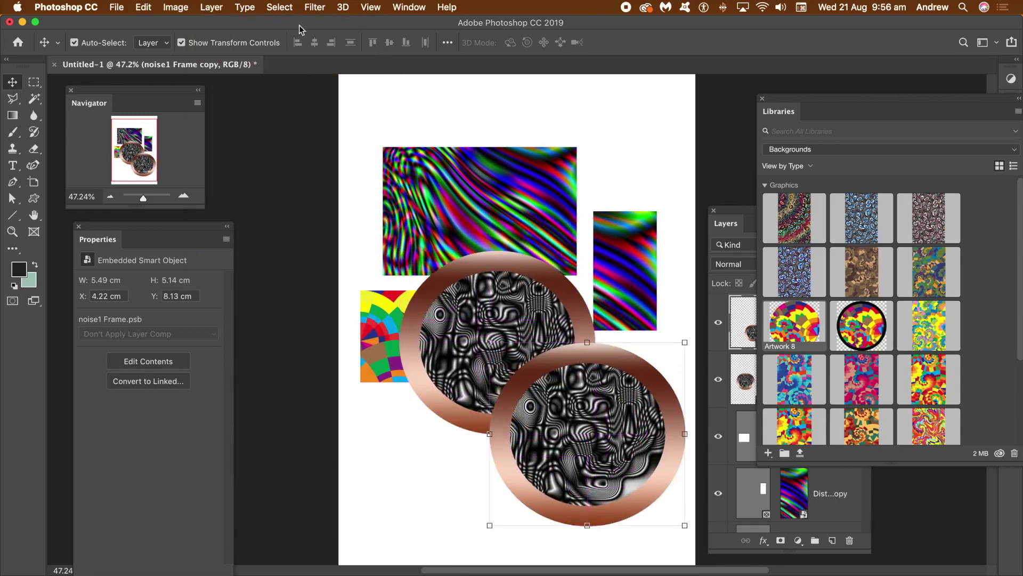
Add an Inner Bevel and a soft drop shadow to the duplicate copper frame
click(211, 7)
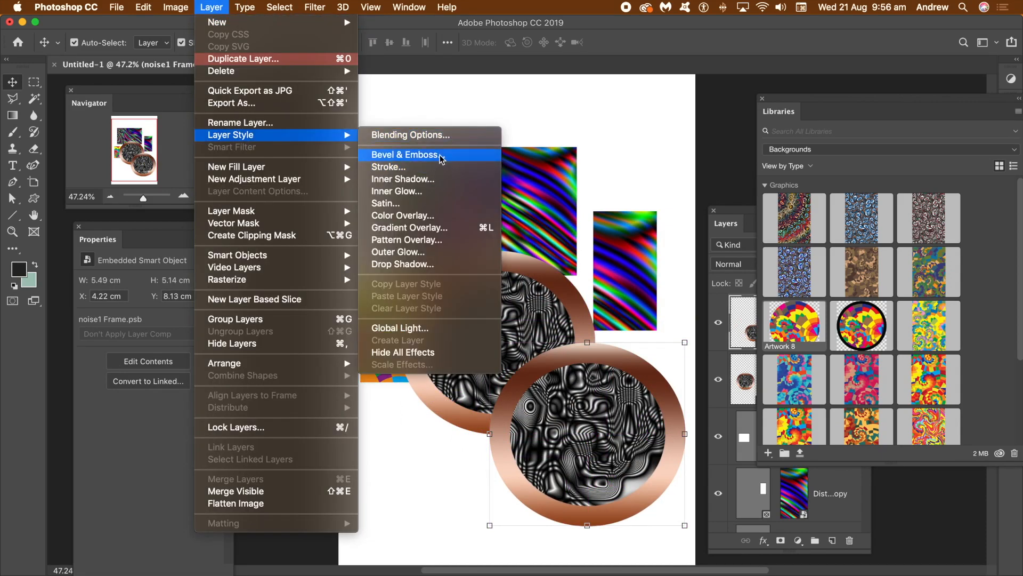
click(243, 58)
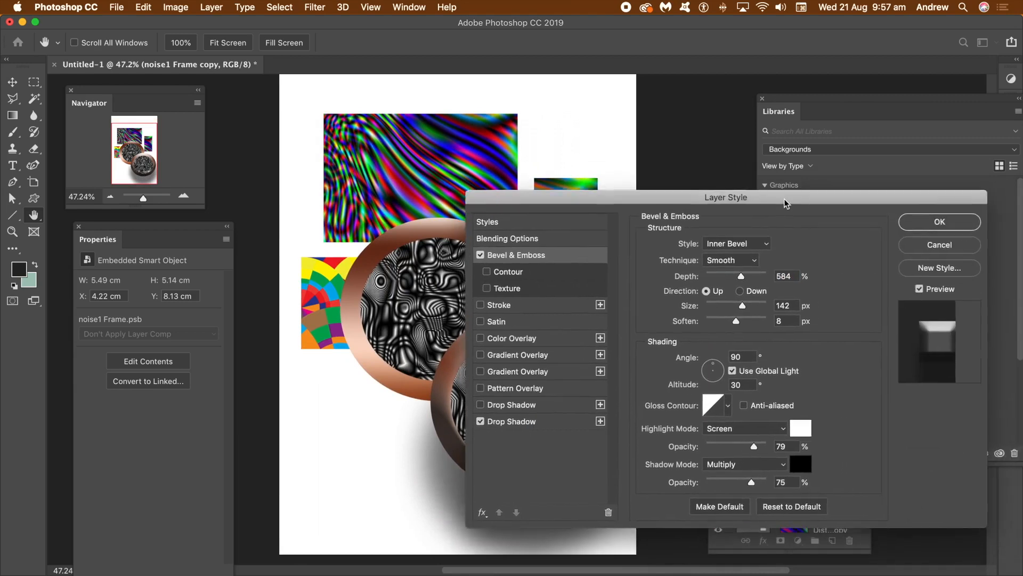
click(938, 221)
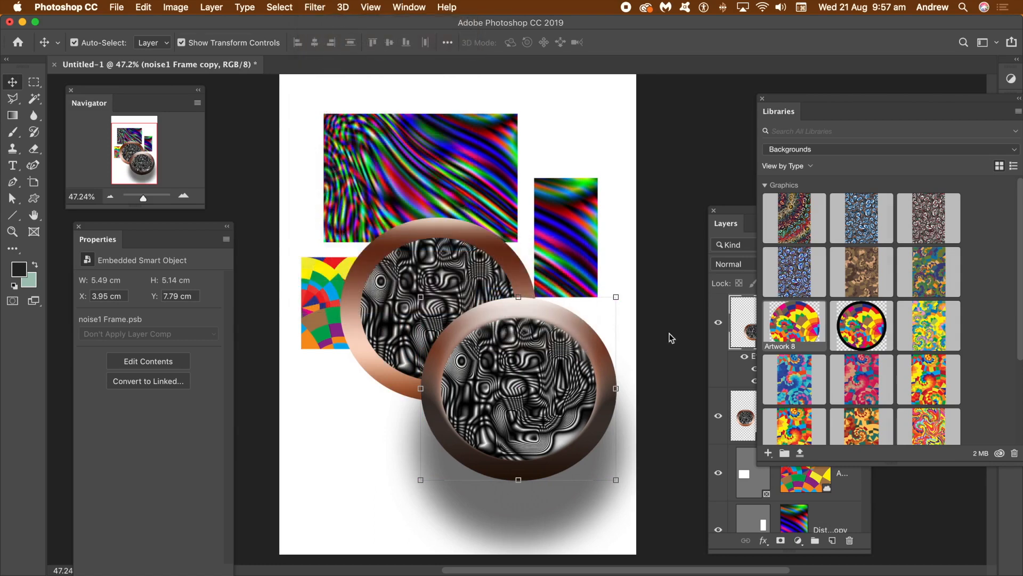
Apply an Oil Paint smart filter to the front noise1 circle, tuning Stylization and Cleanliness
click(314, 7)
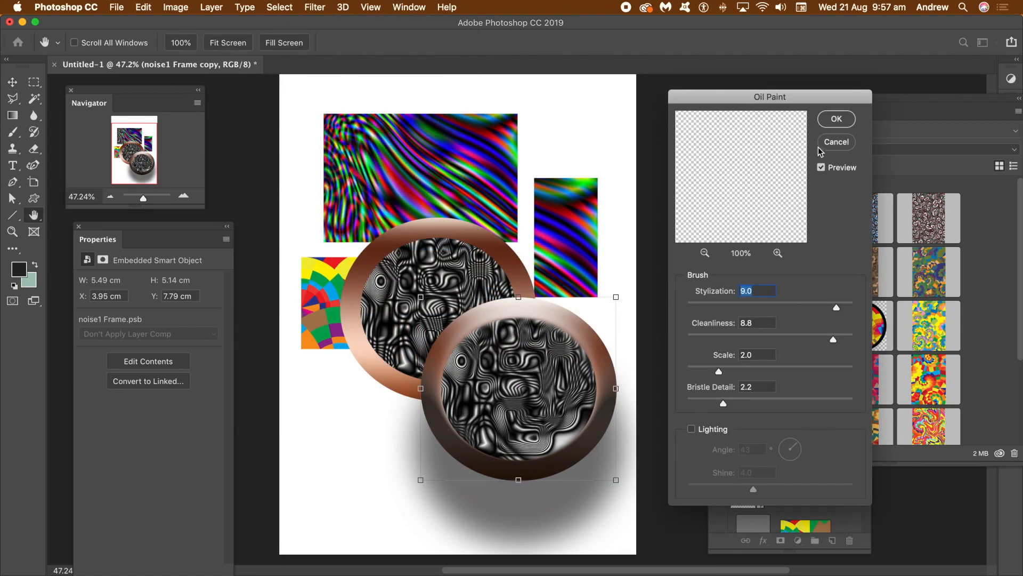
click(836, 141)
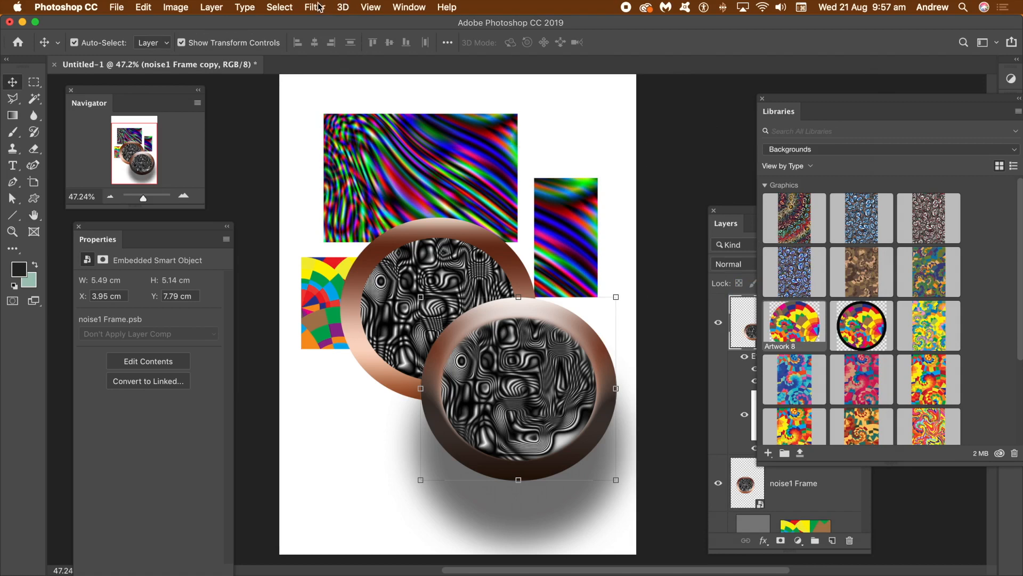
click(314, 7)
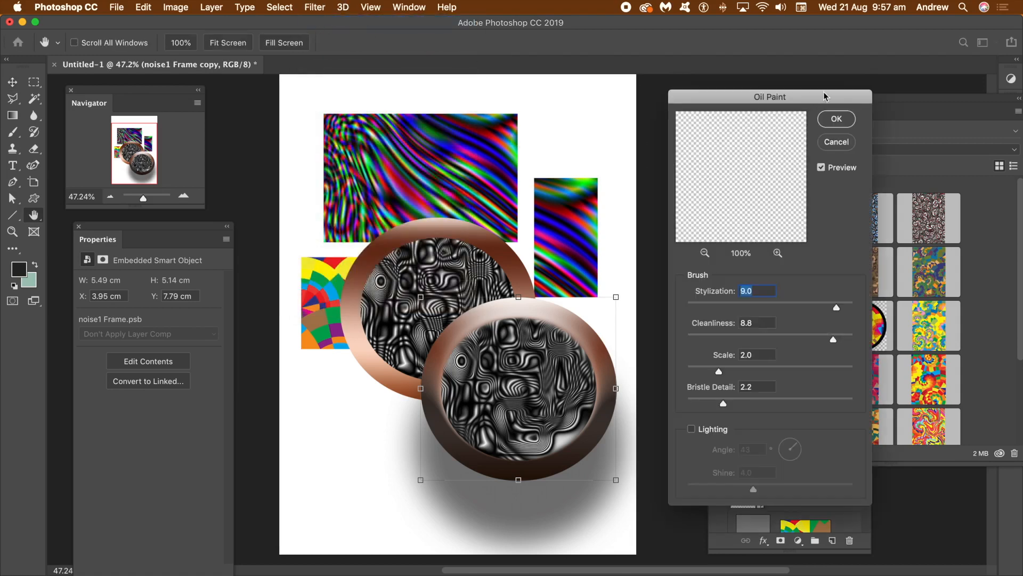
click(836, 119)
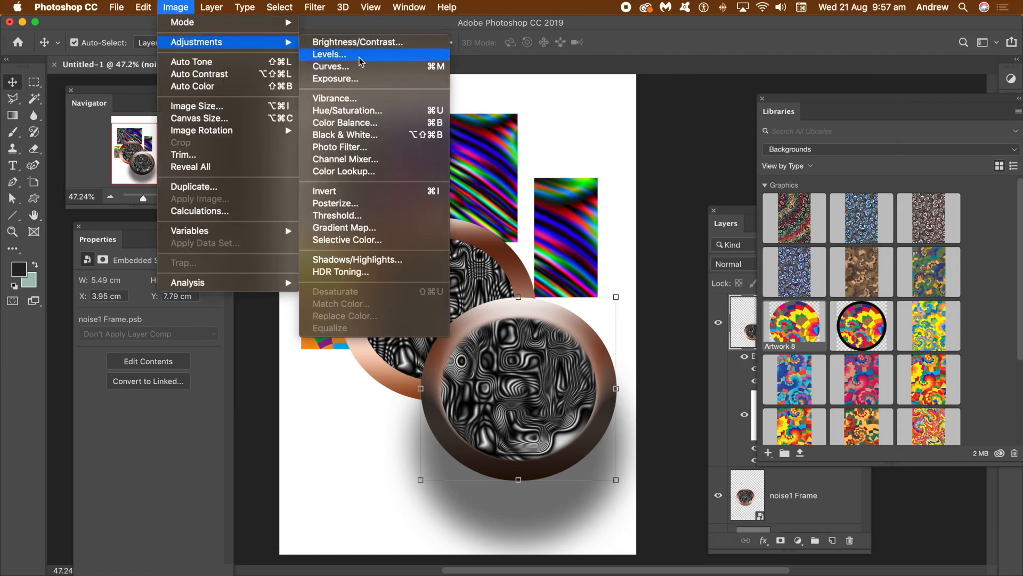
mouse_move(338, 147)
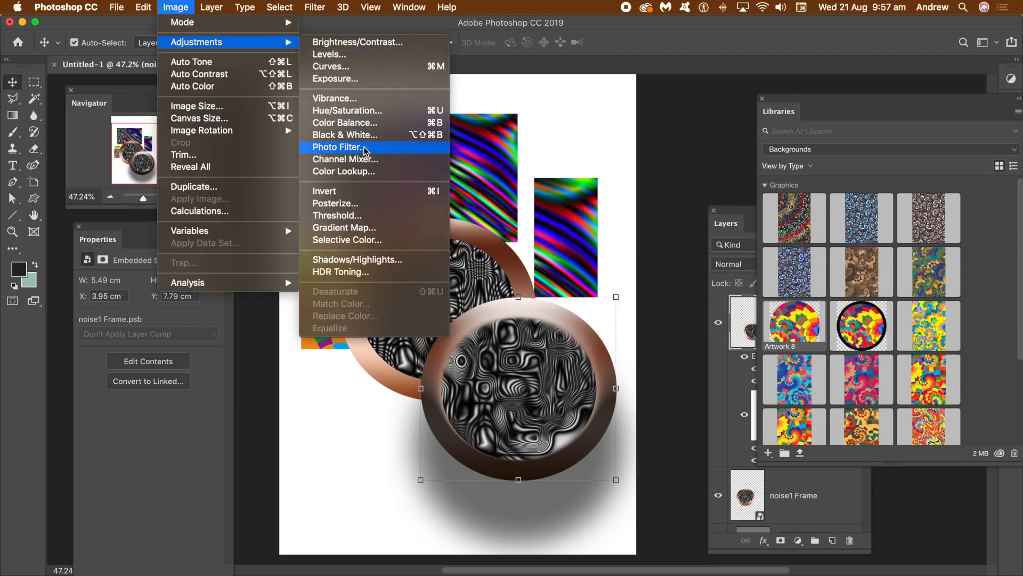
mouse_move(364, 171)
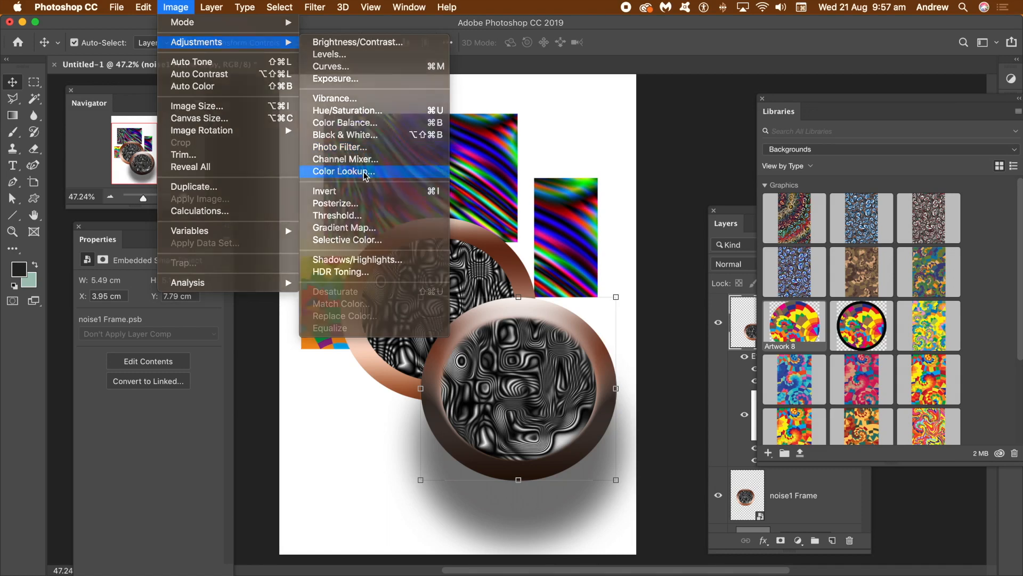
Tint the front noise1 circle blue with a Blue Tone Color Lookup adjustment
click(348, 172)
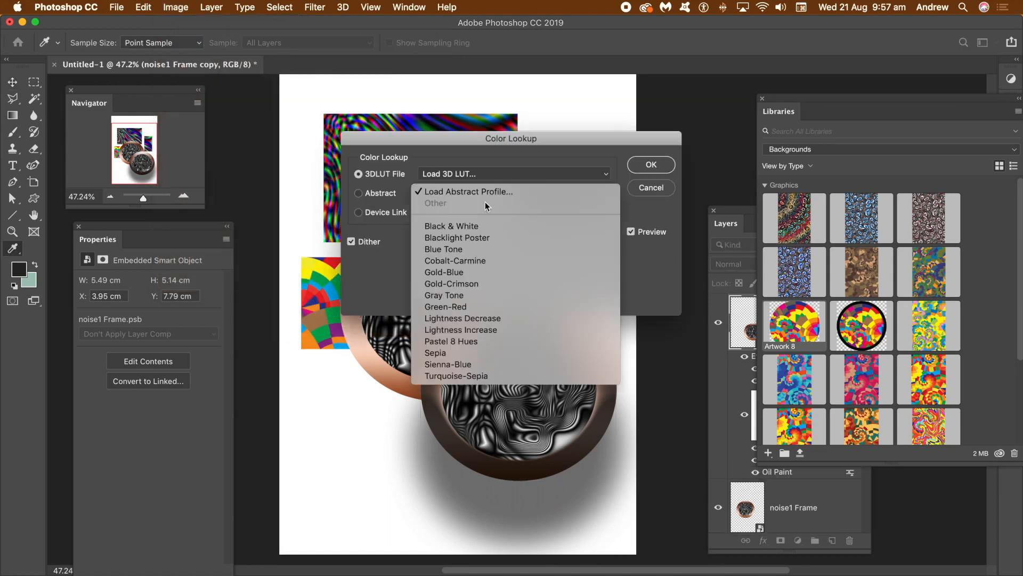
click(443, 248)
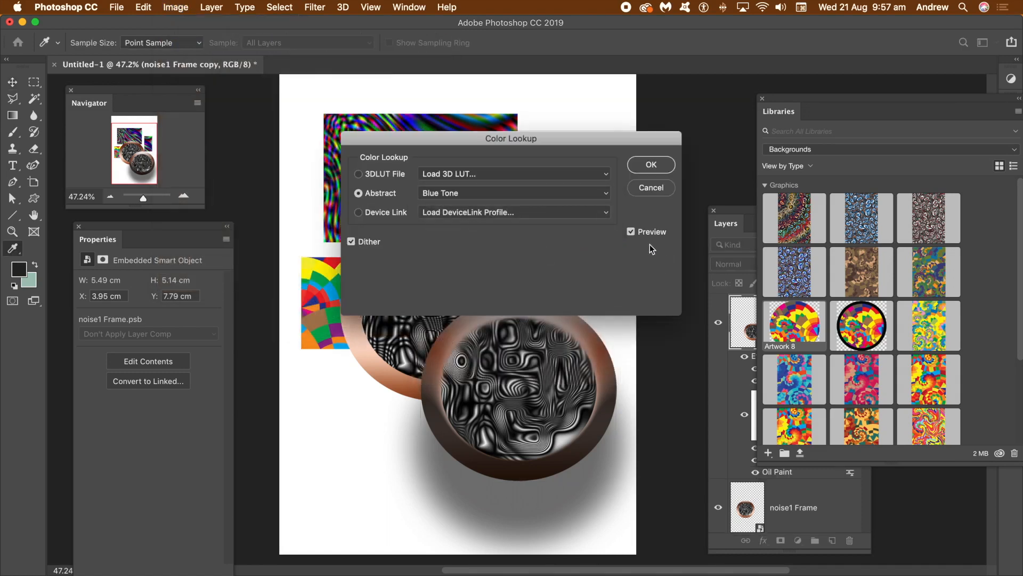
click(650, 164)
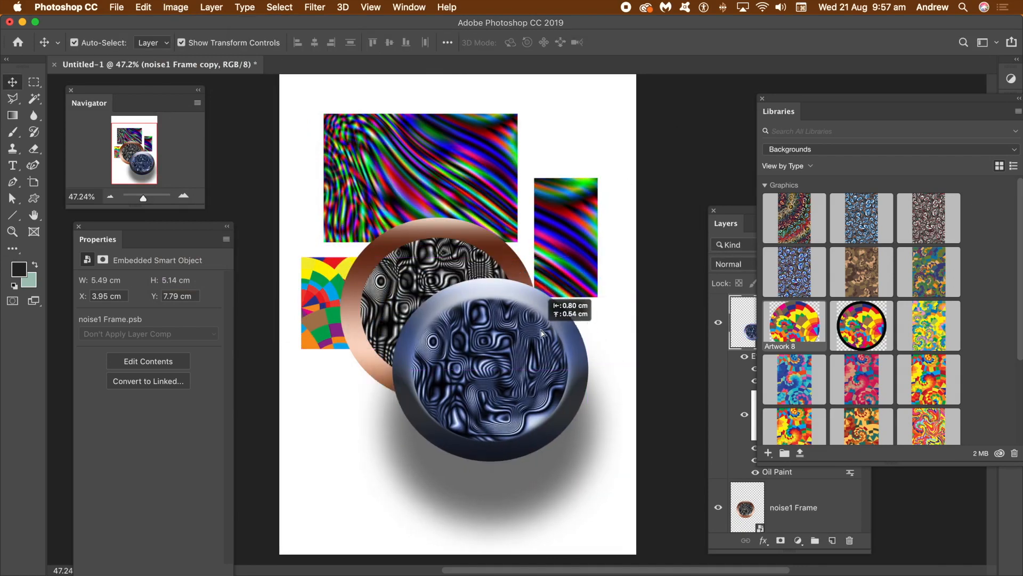
Edit the frame smart object's contents, changing its copper ring to a rainbow gradient
click(747, 320)
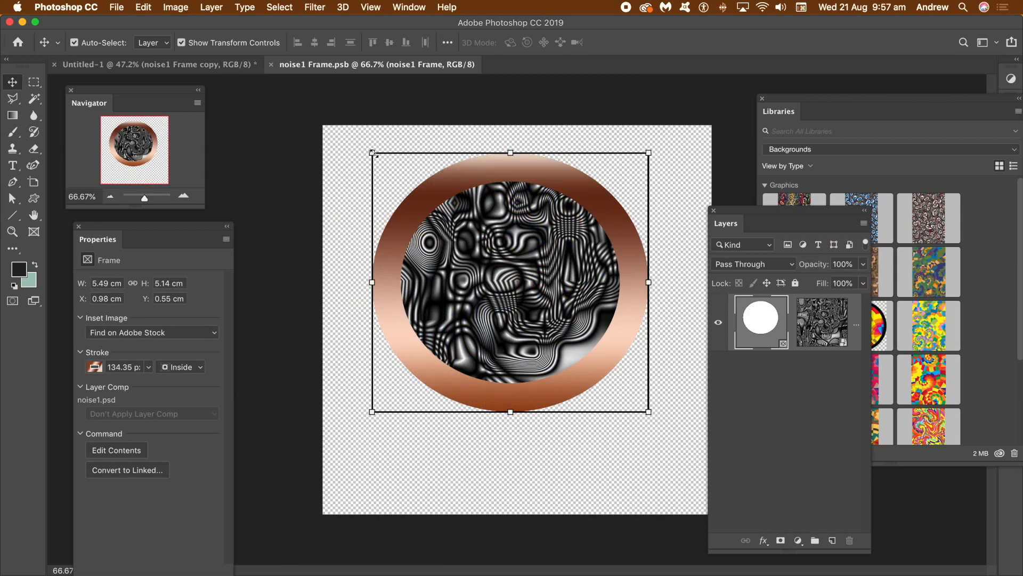
drag(373, 153, 433, 193)
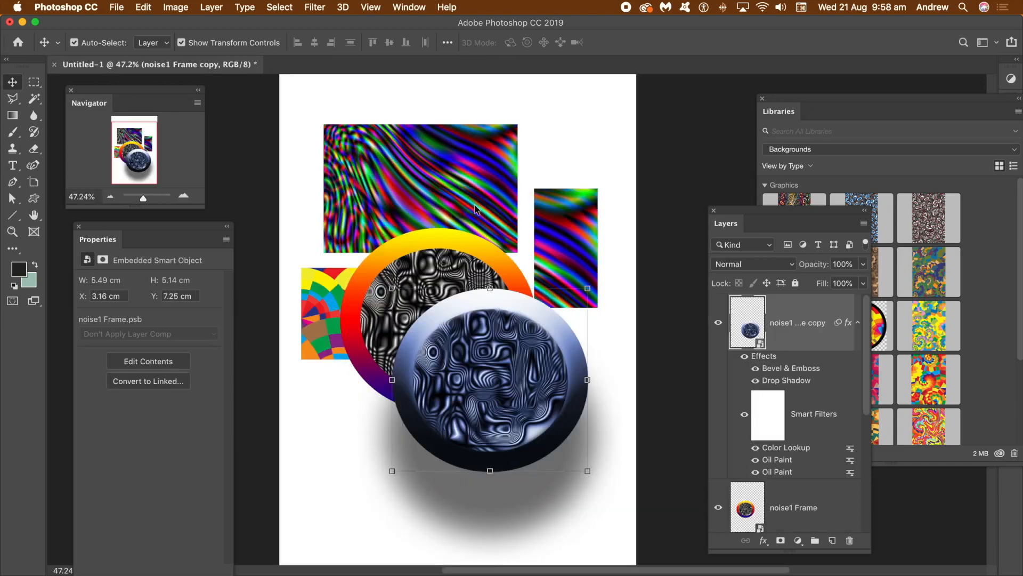
mouse_move(641, 424)
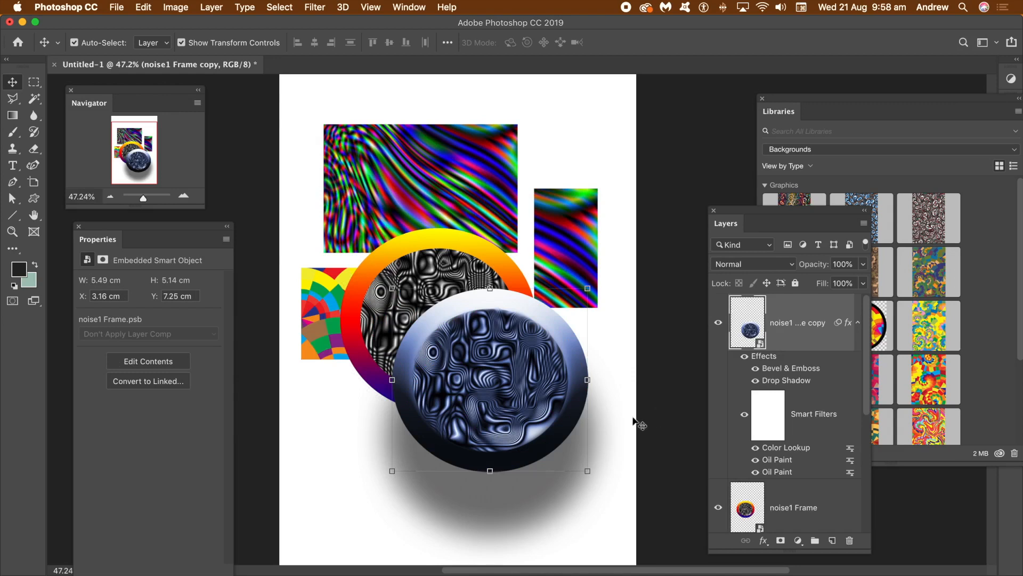
mouse_move(450, 341)
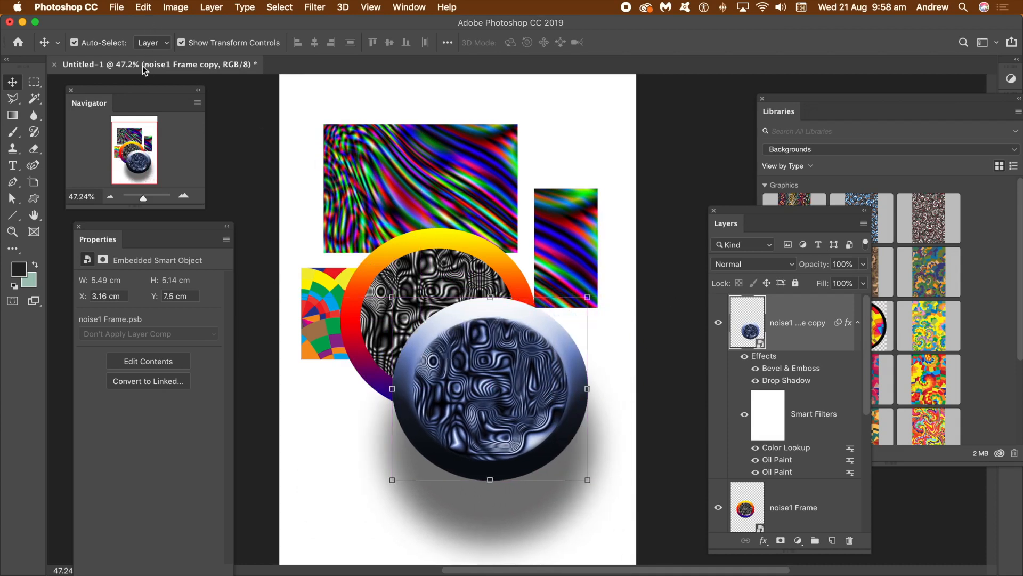
mouse_move(143, 70)
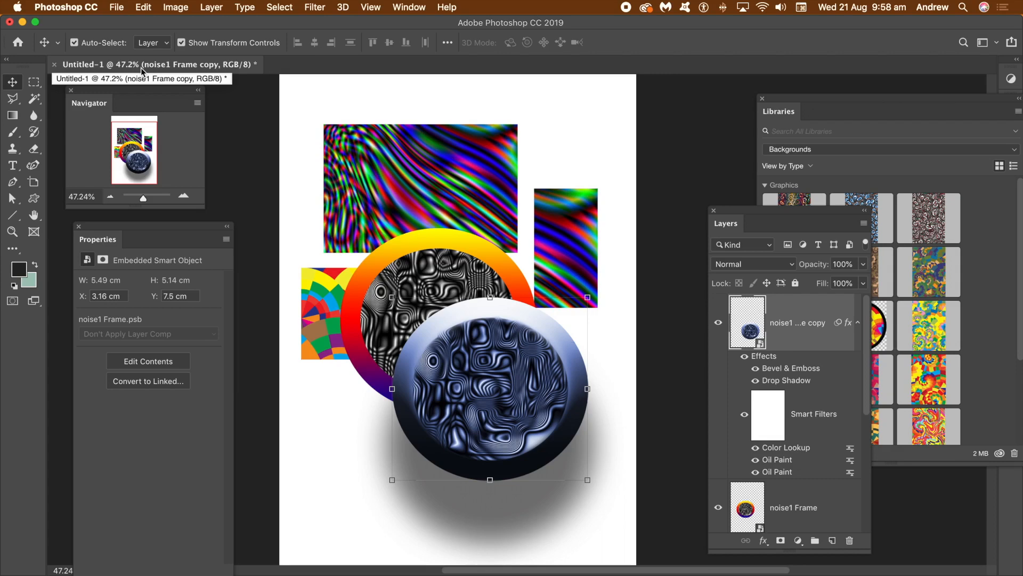
mouse_move(512, 286)
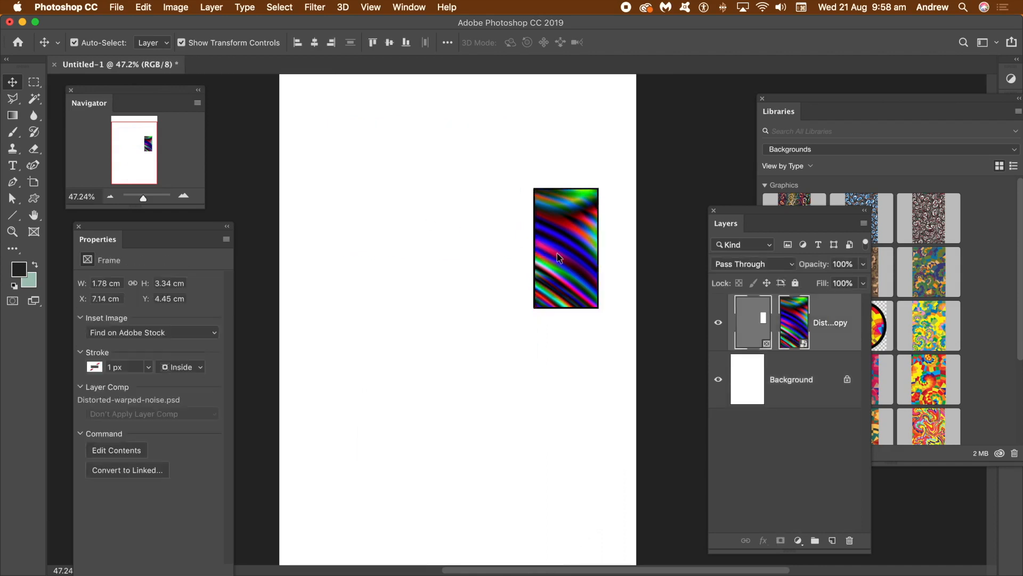
Clear the page, draw an elliptical frame, and add a red magnifying-glass shape
click(849, 540)
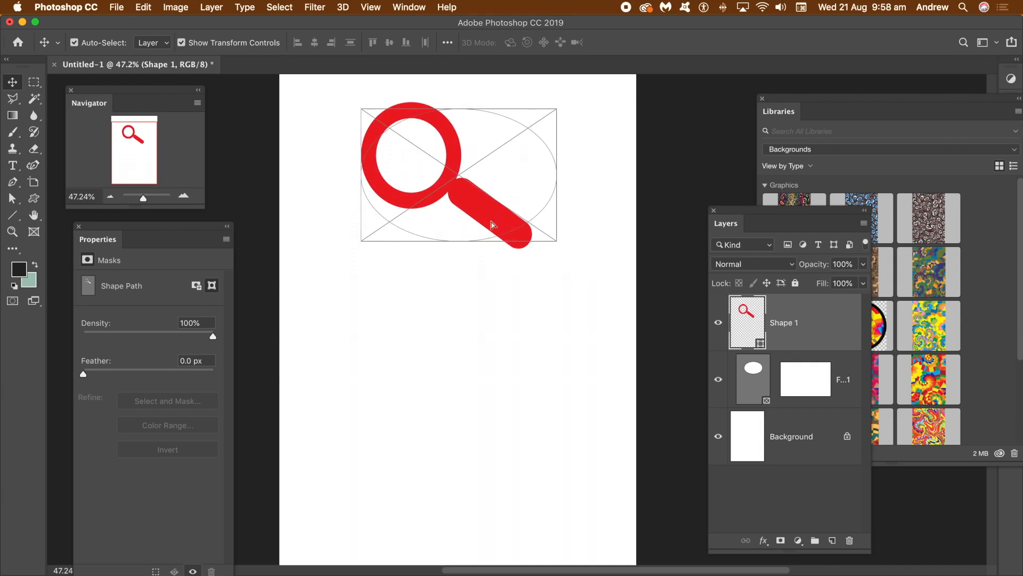
Give the magnifying glass a Bevel & Emboss style, then clear the page back to the background
click(212, 7)
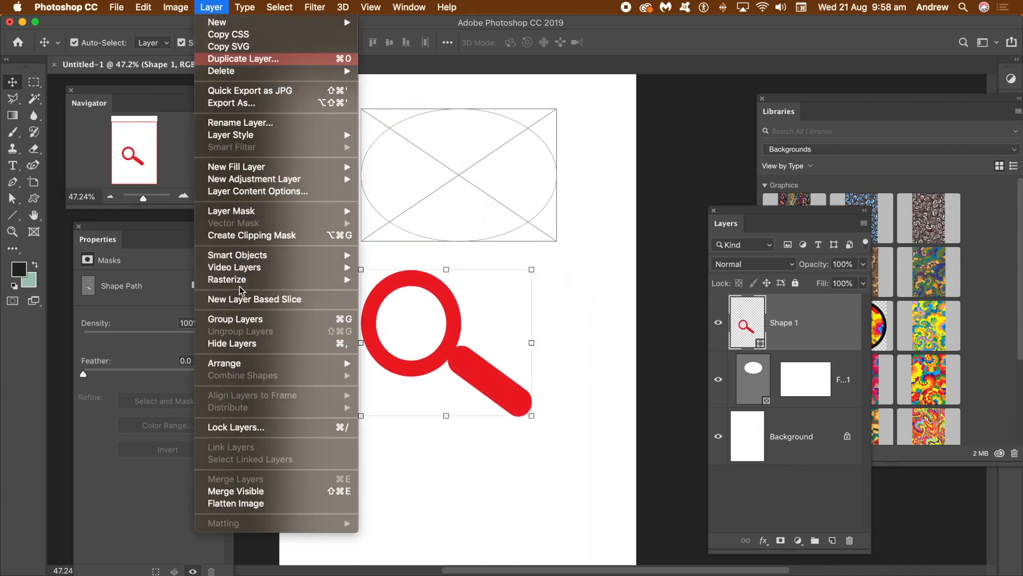
mouse_move(237, 255)
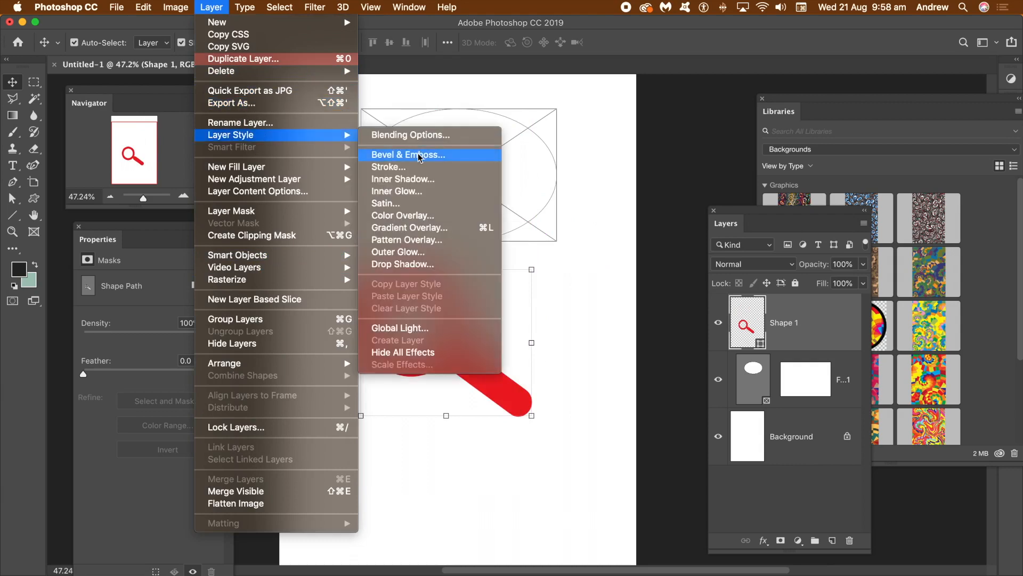
click(409, 155)
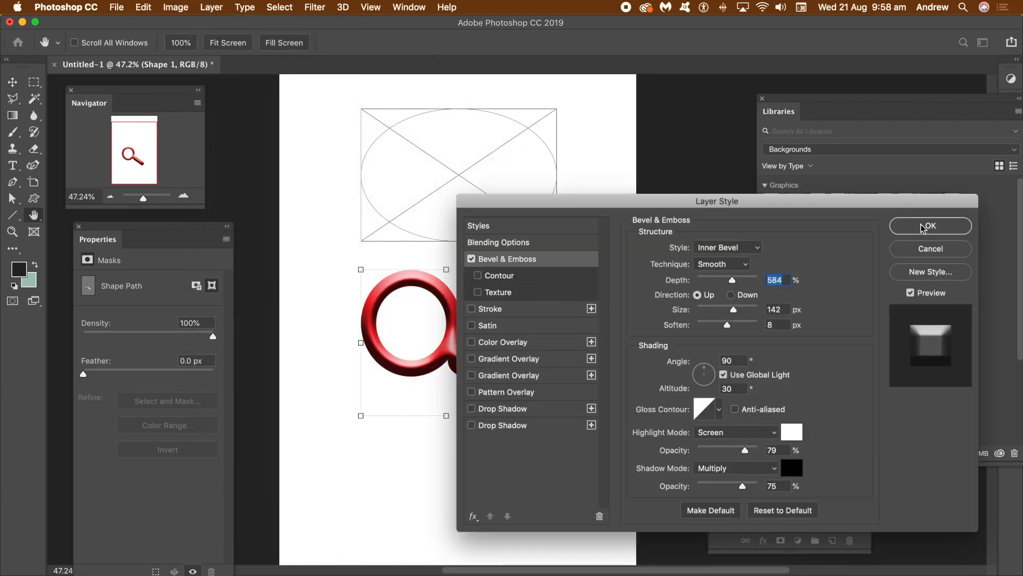
click(928, 226)
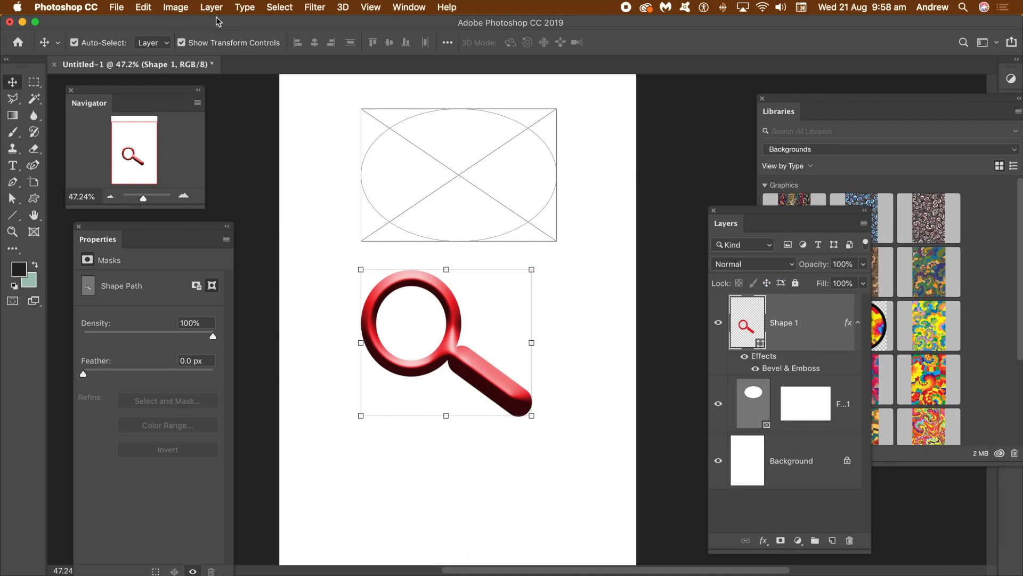
click(212, 7)
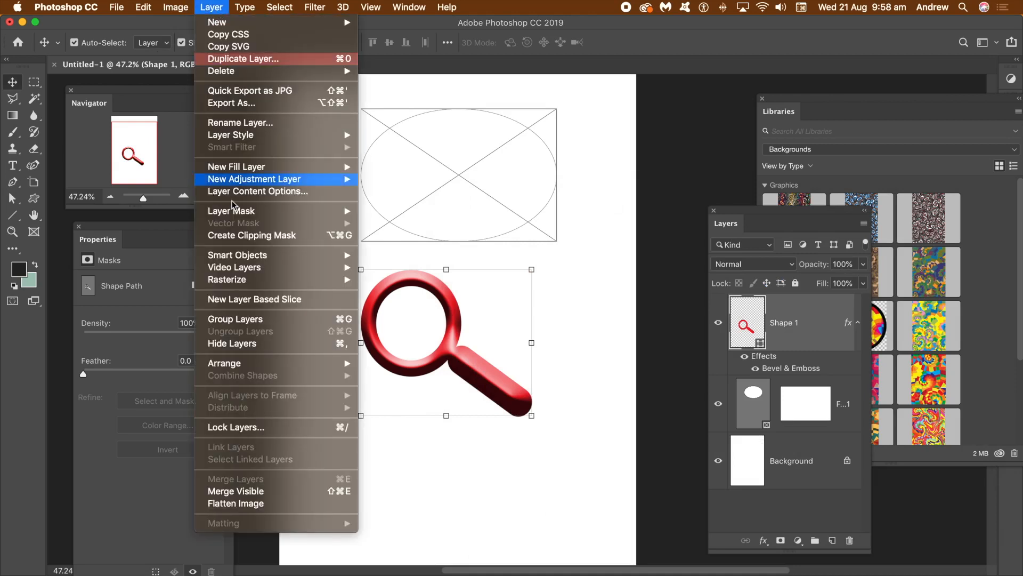
click(496, 363)
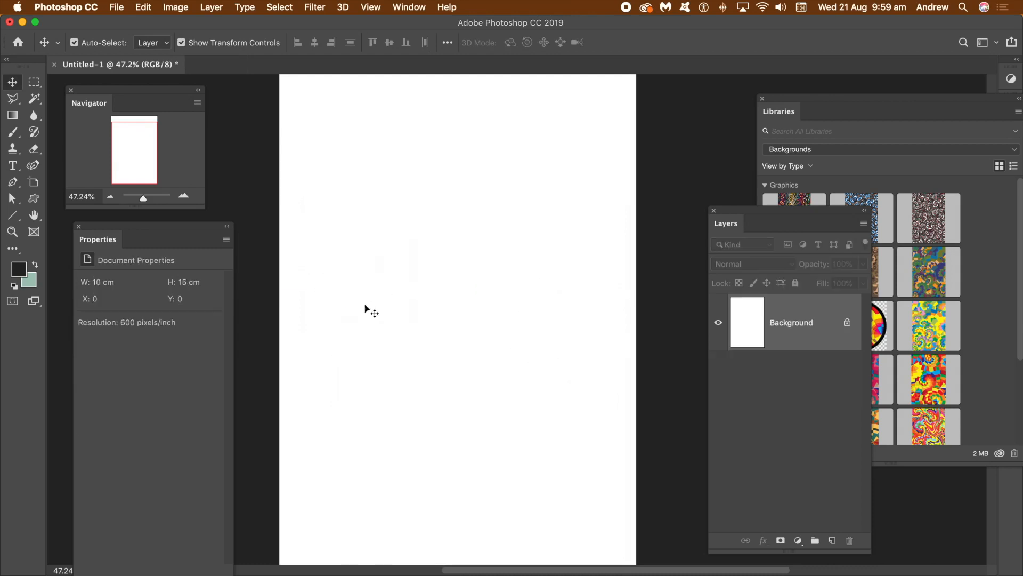
mouse_move(83, 162)
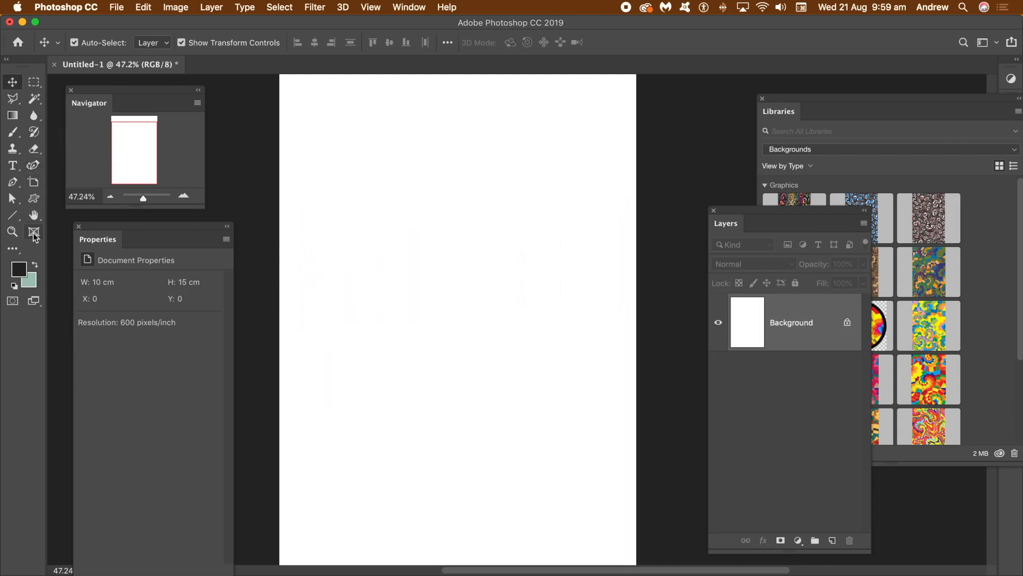
Draw an elliptical frame and add 'Lorem Ipsum' in Arial Black beneath it
click(34, 232)
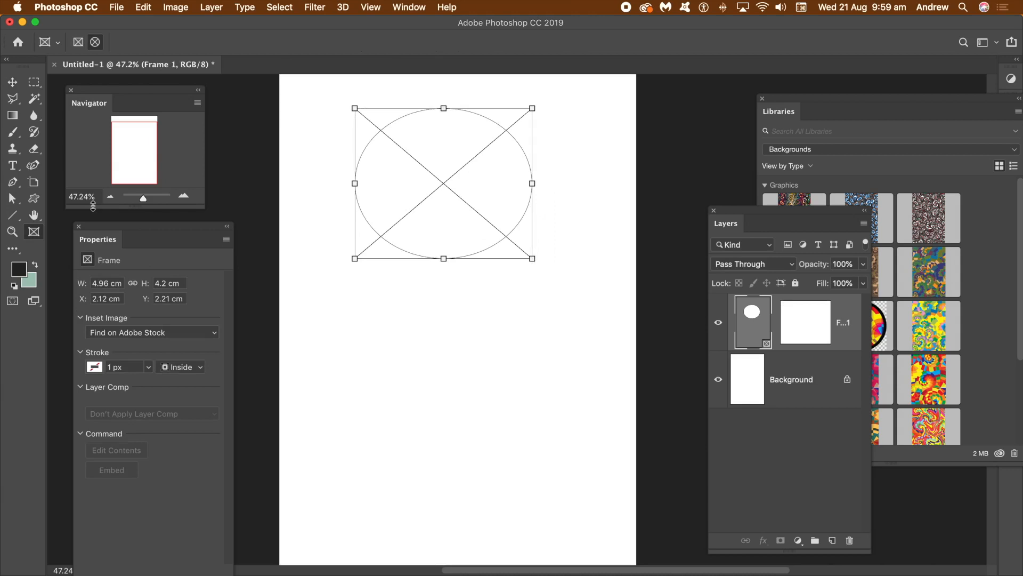
mouse_move(13, 165)
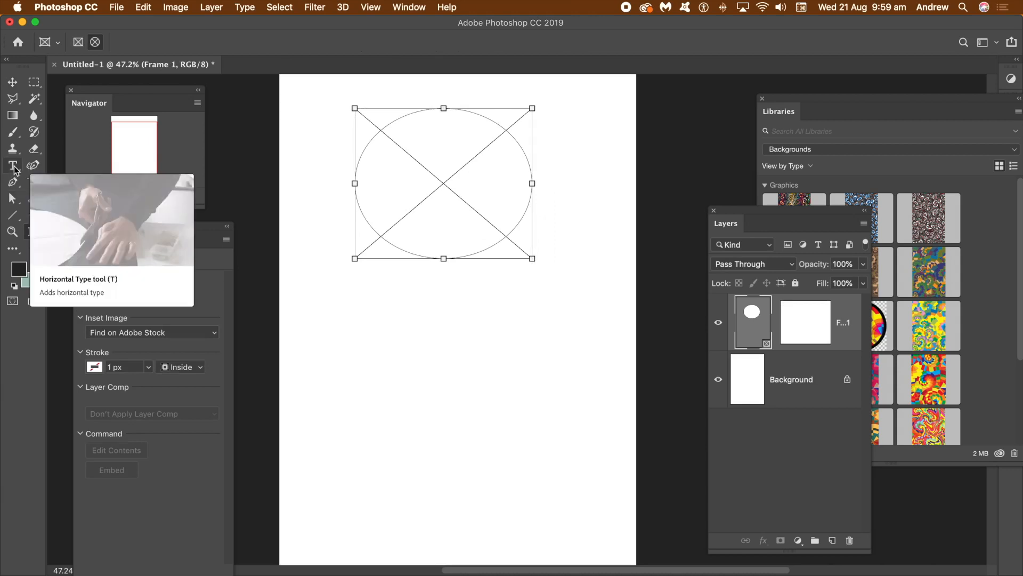
click(12, 164)
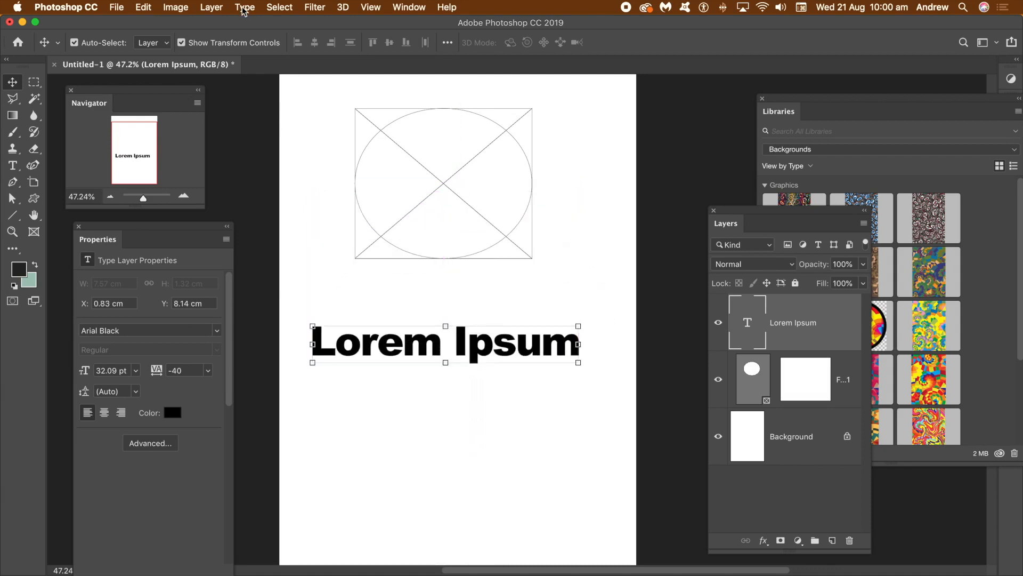
Convert Lorem Ipsum to a smart object, place it rotated in the frame, and add a rectangular frame
click(211, 7)
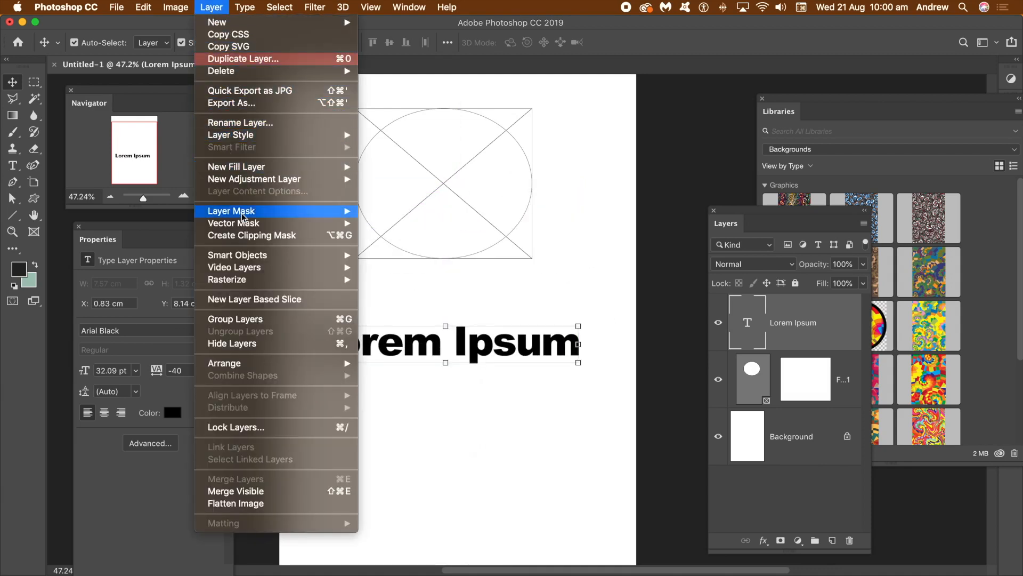
click(238, 256)
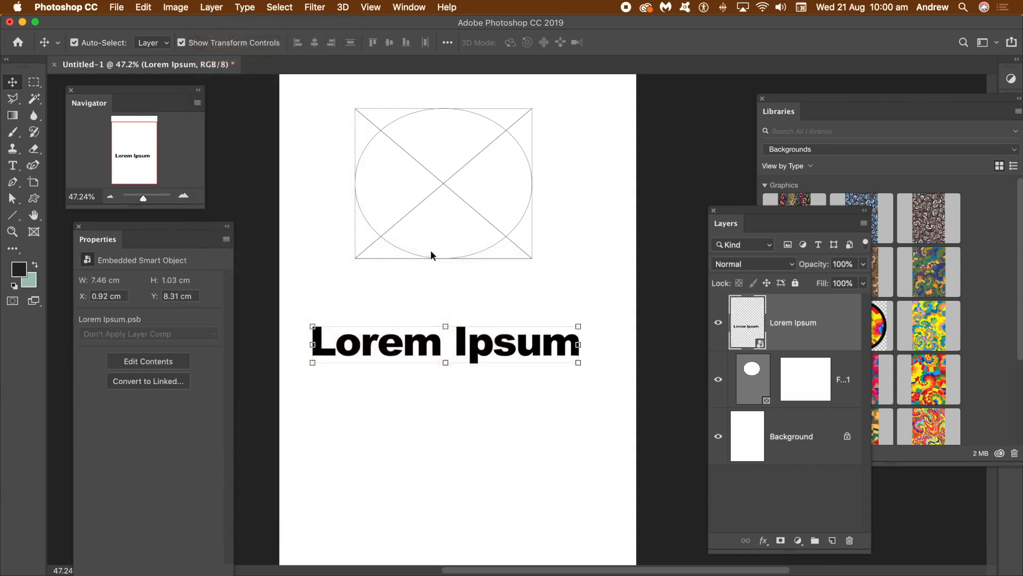
mouse_move(522, 363)
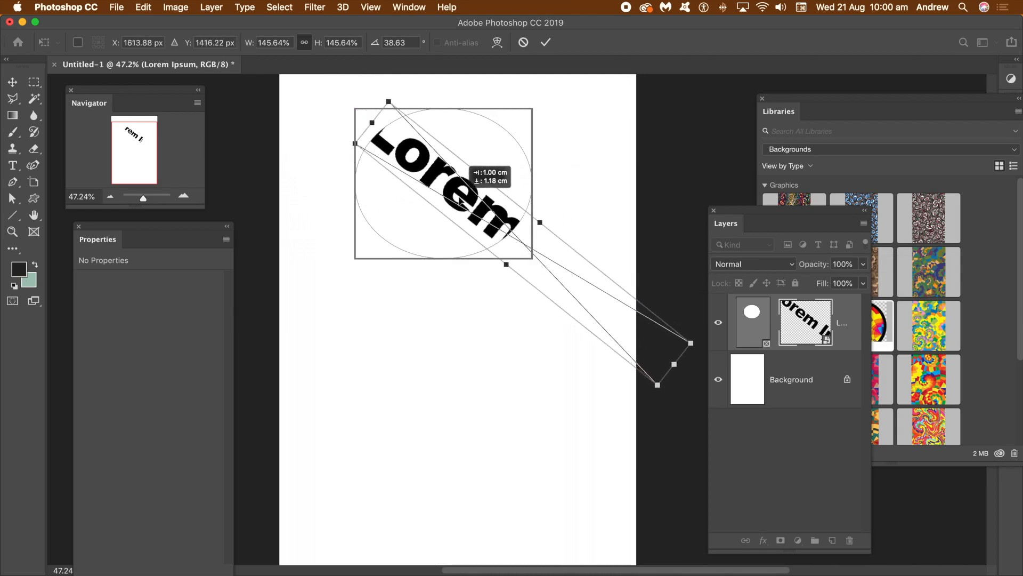
click(546, 41)
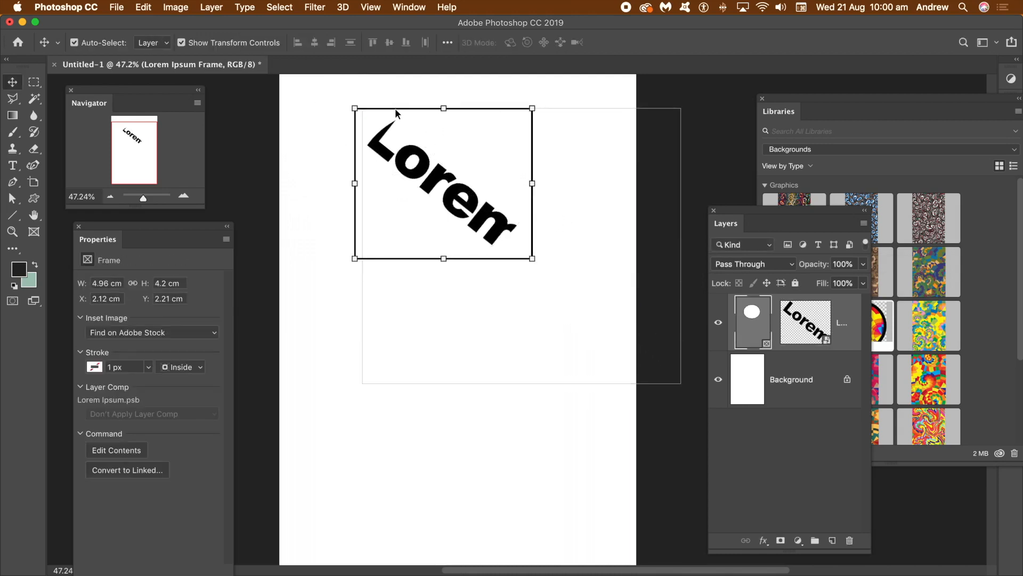
click(96, 366)
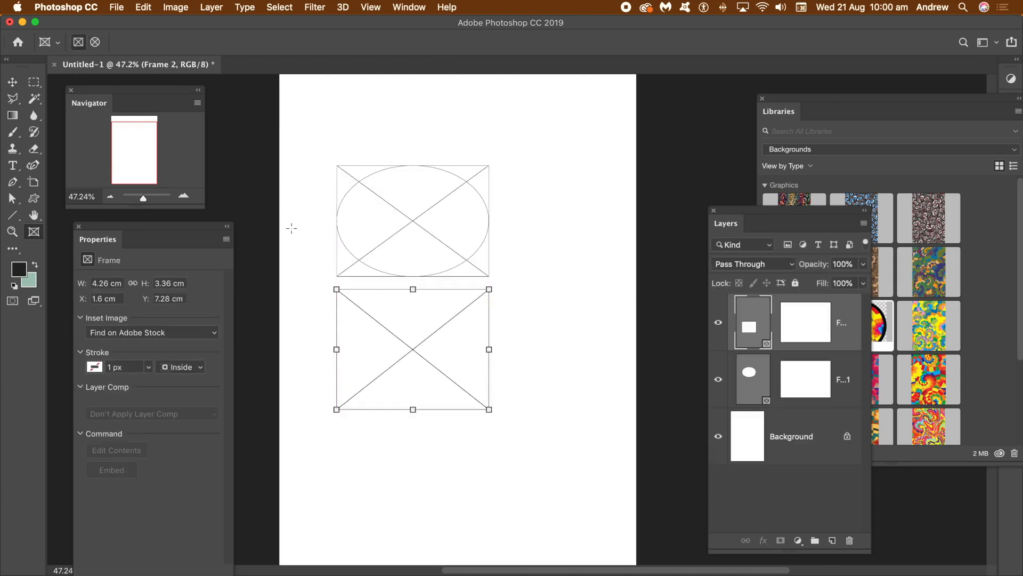
mouse_move(413, 384)
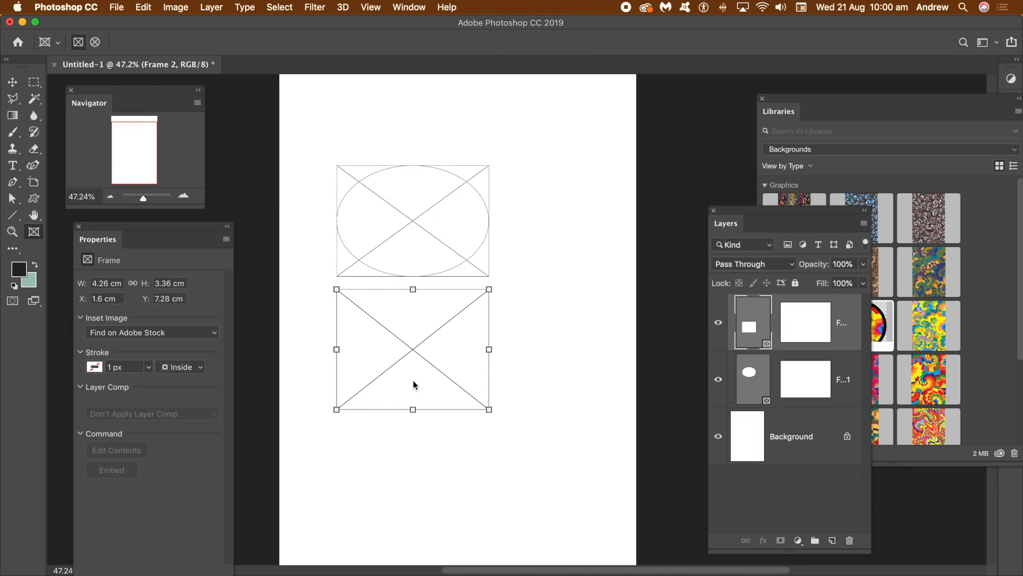
mouse_move(411, 381)
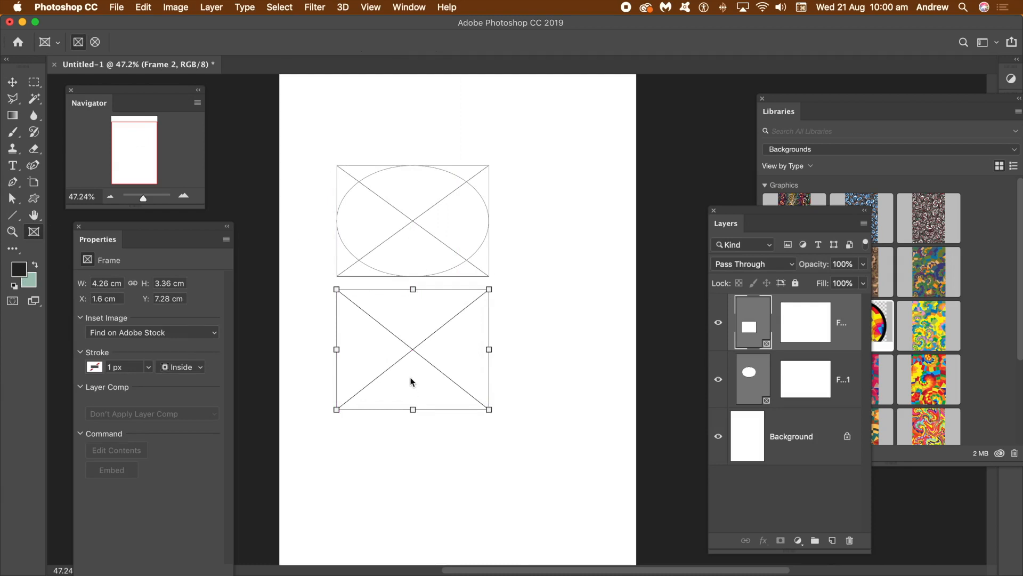
mouse_move(79, 146)
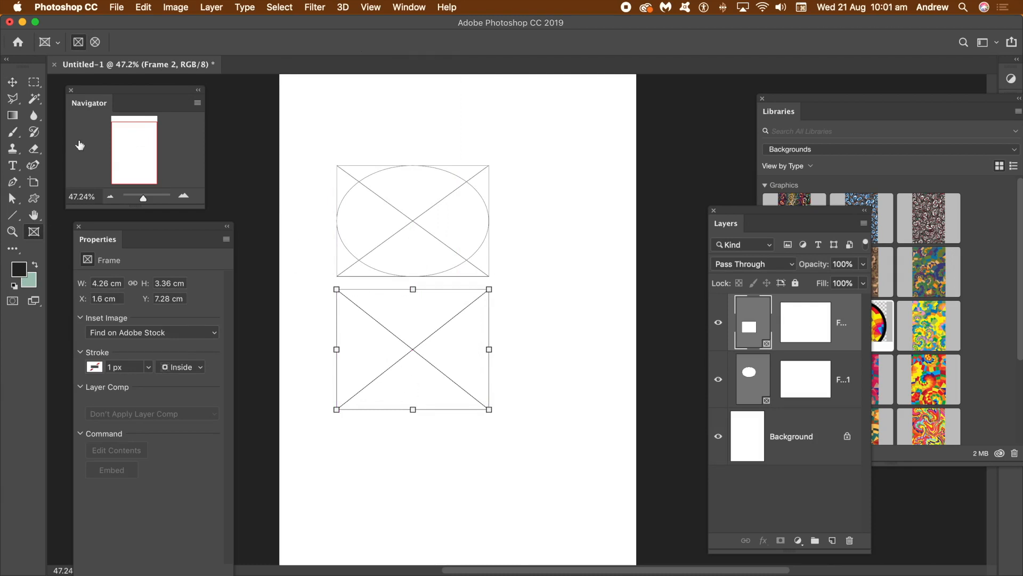